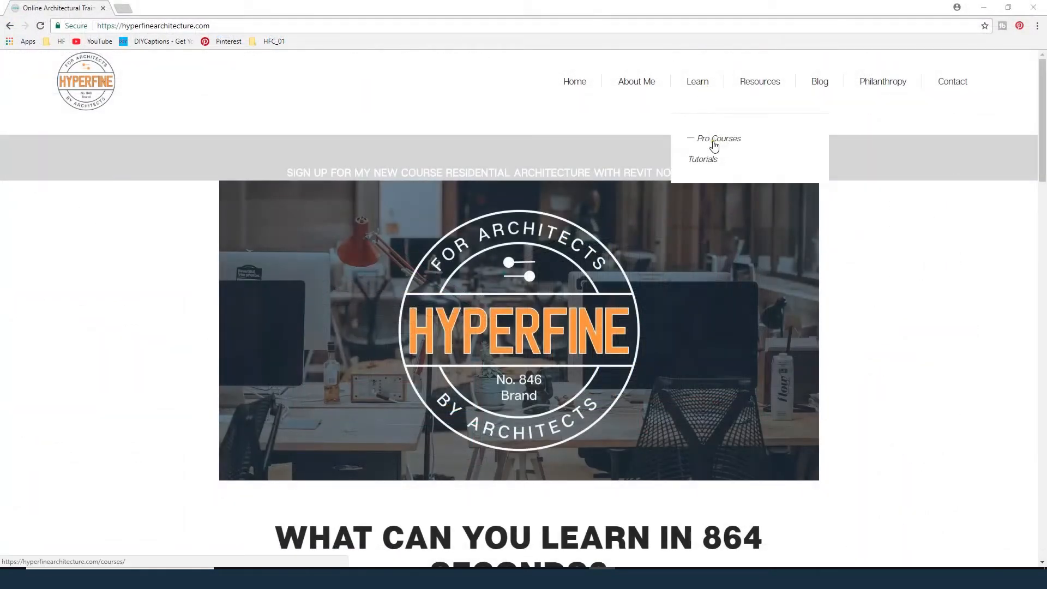
- Go to the Hyperfine Tutorials page in Chrome and scroll through its Revit videos
left_click(713, 159)
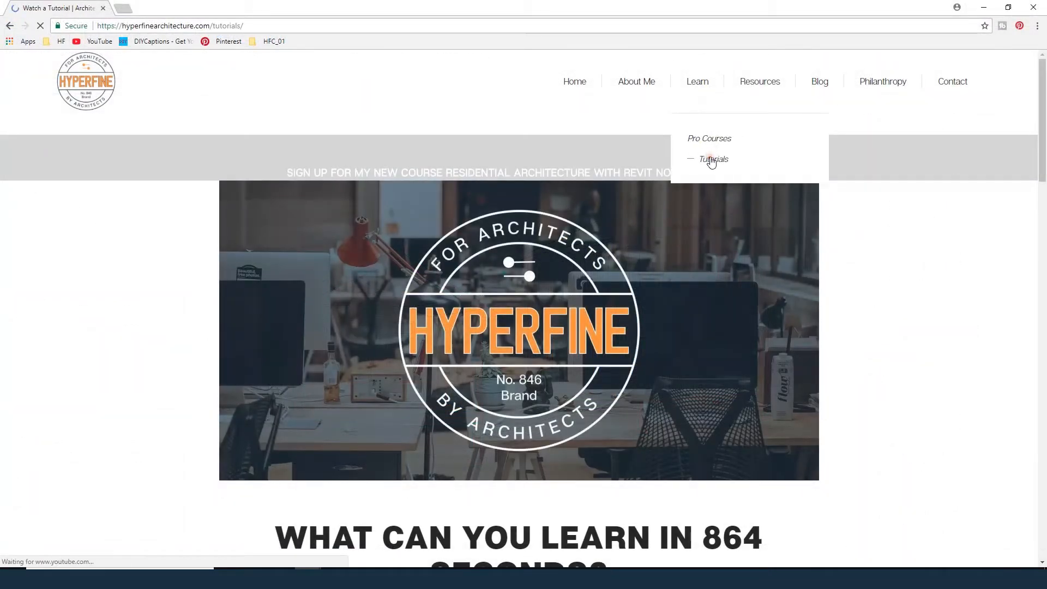
left_click(713, 159)
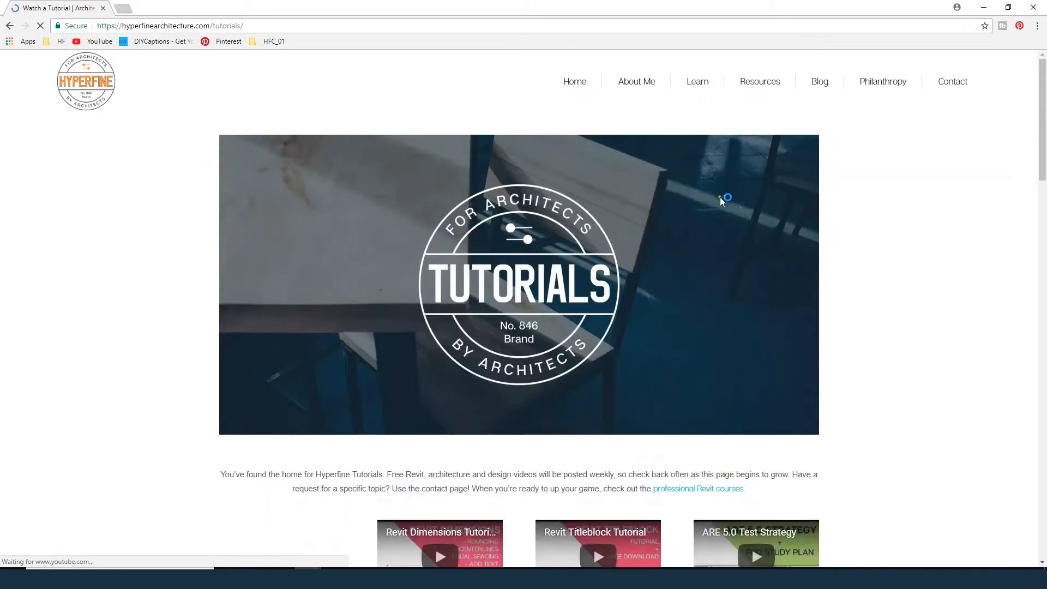
scroll("down", 3)
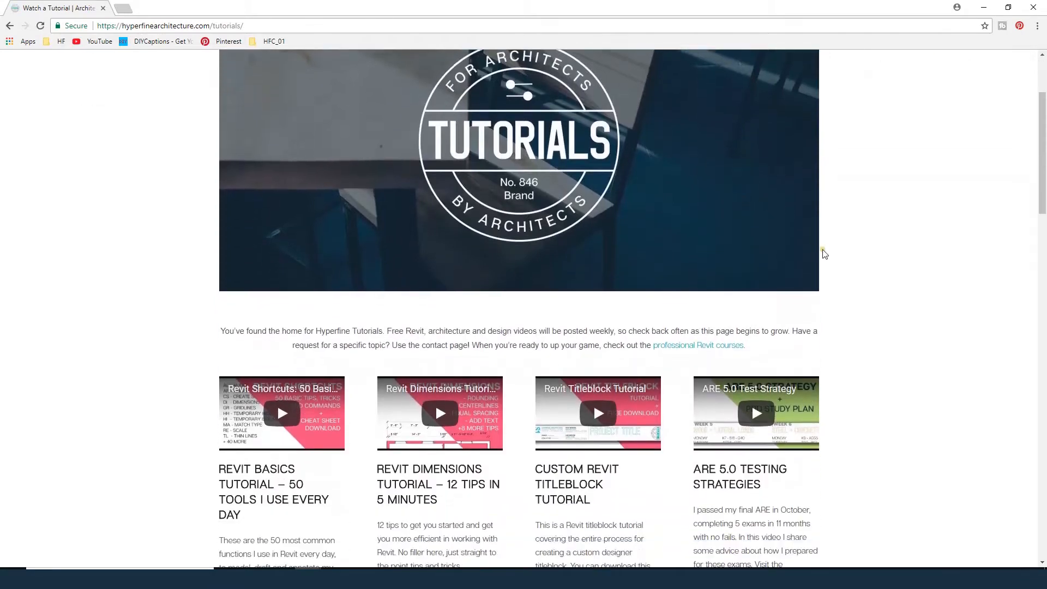
scroll("down", 3)
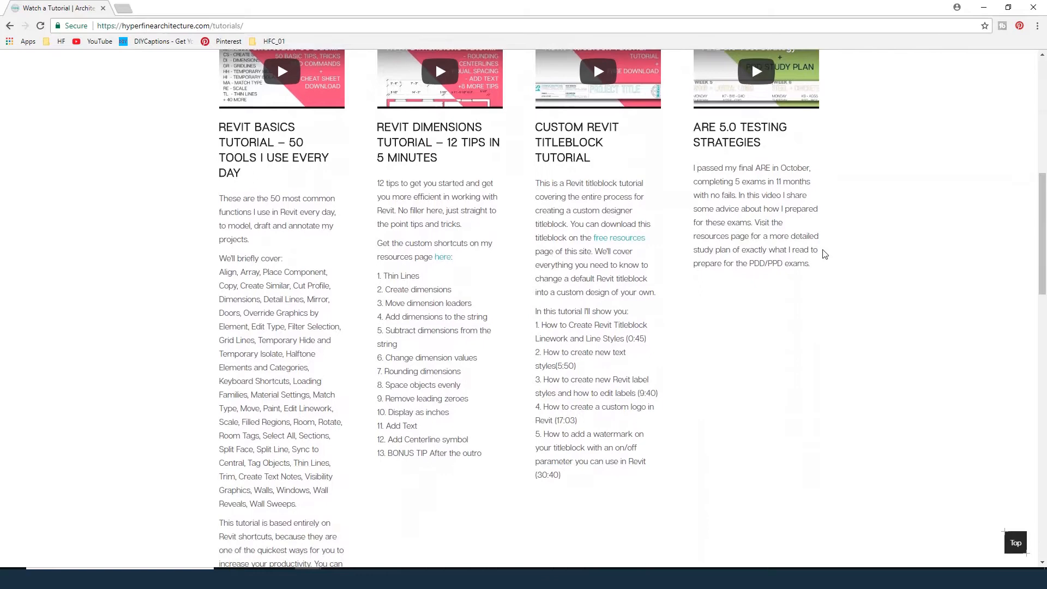
scroll("down", 3)
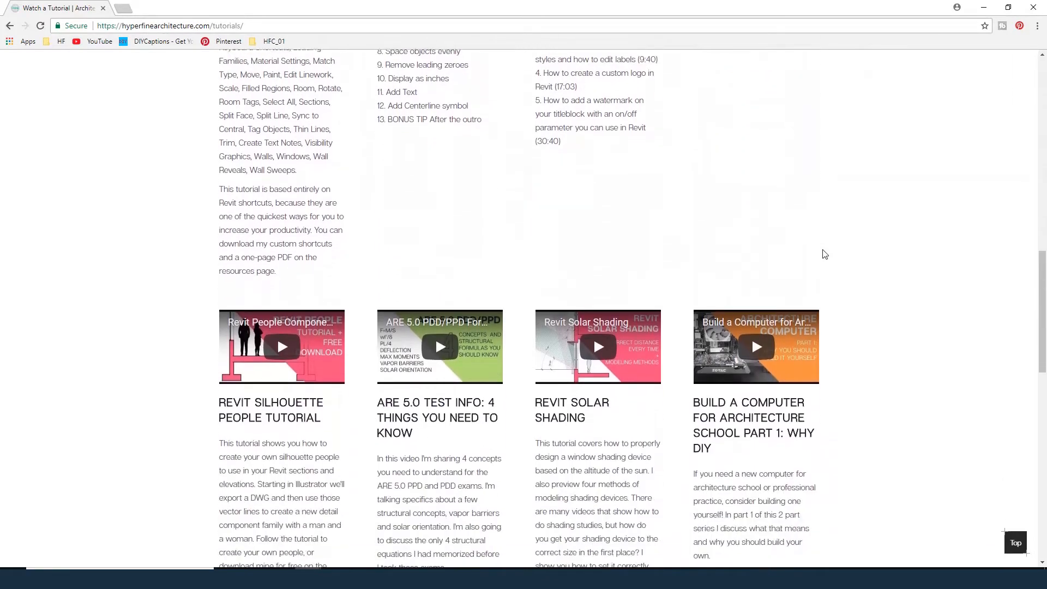
scroll("down", 3)
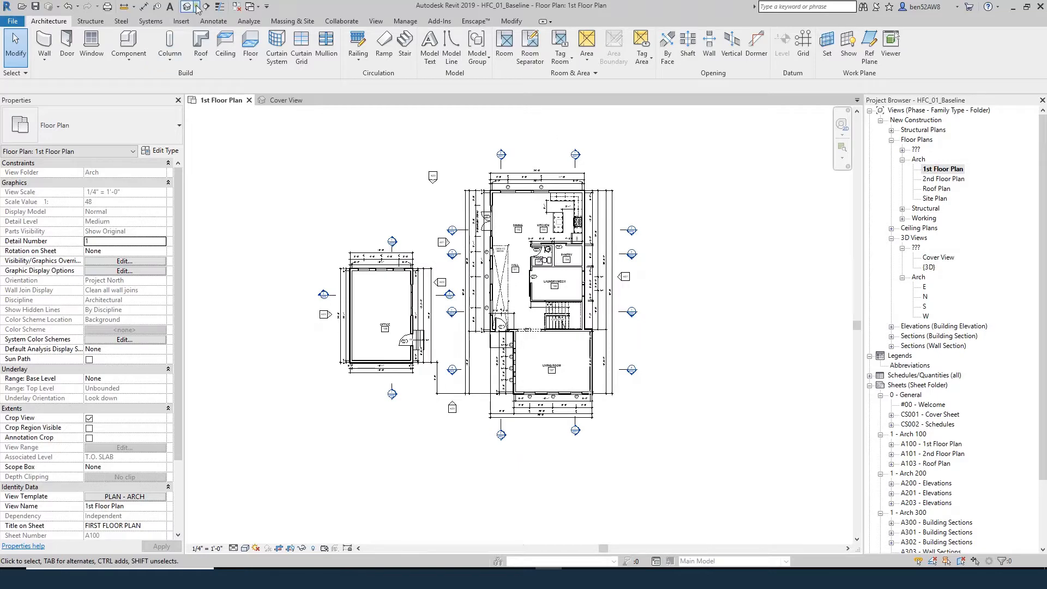
- Place a perspective camera below the plan, aimed at the houses' far corner
left_click(191, 7)
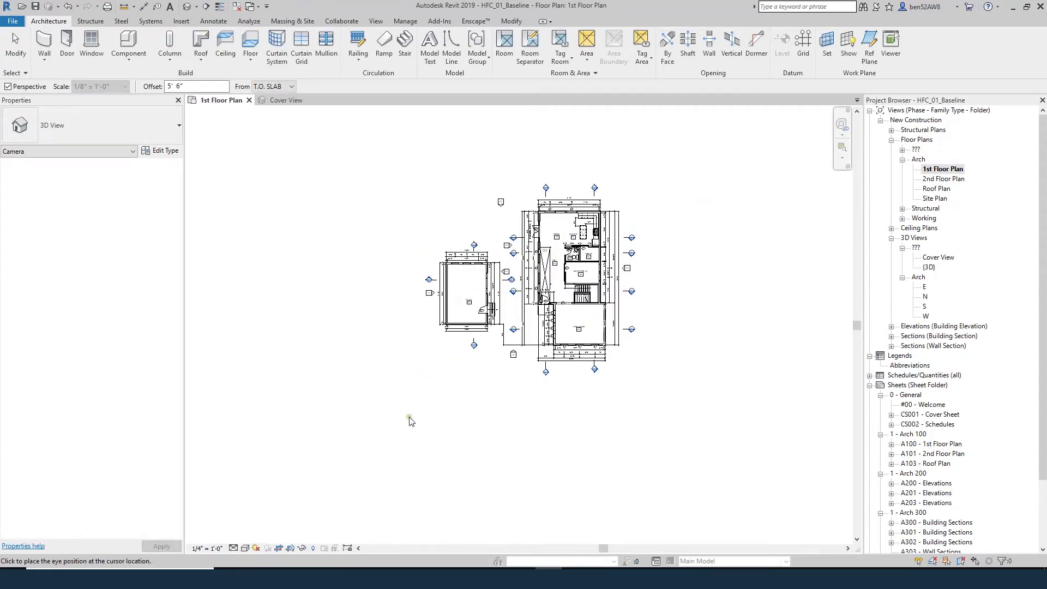
mouse_move(423, 426)
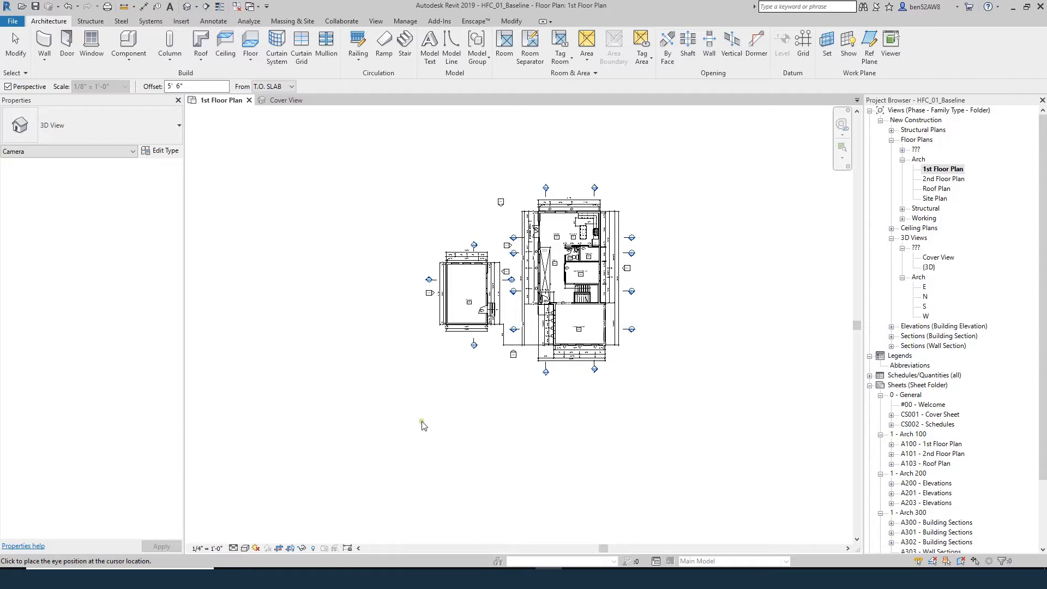
mouse_move(415, 431)
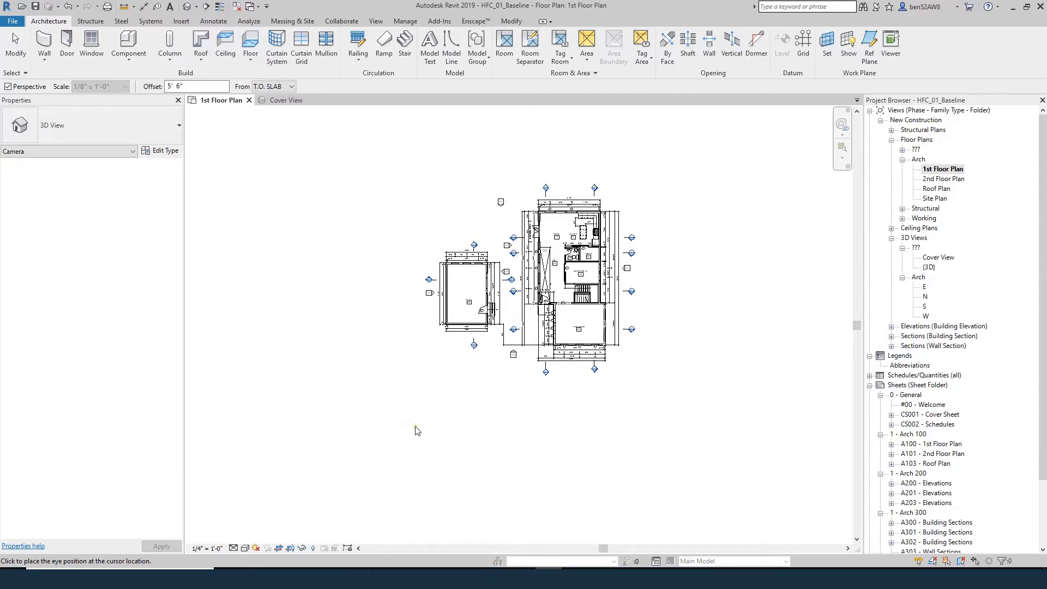
left_click(417, 430)
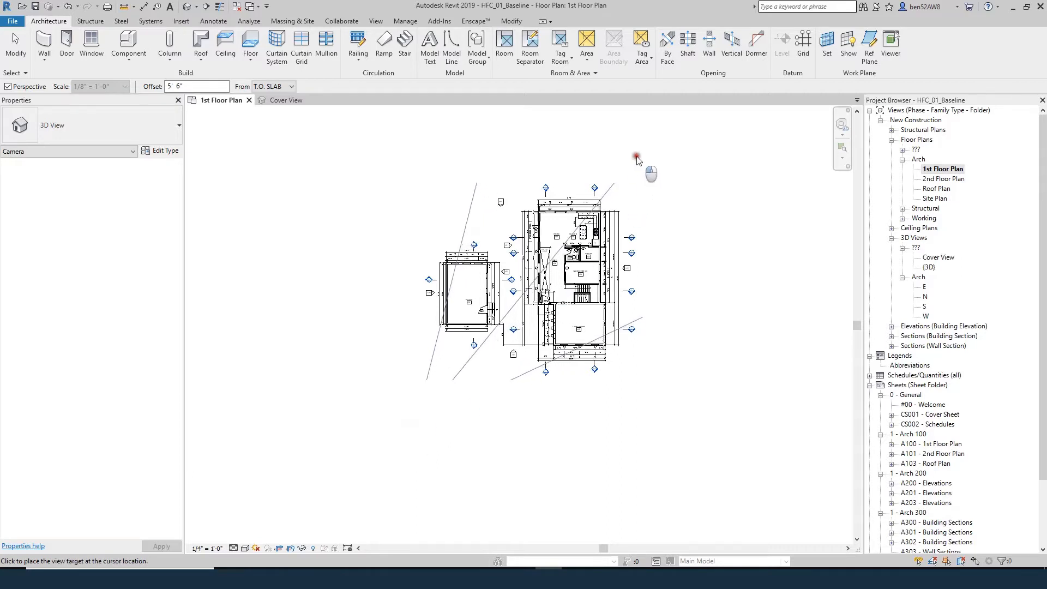
mouse_move(622, 171)
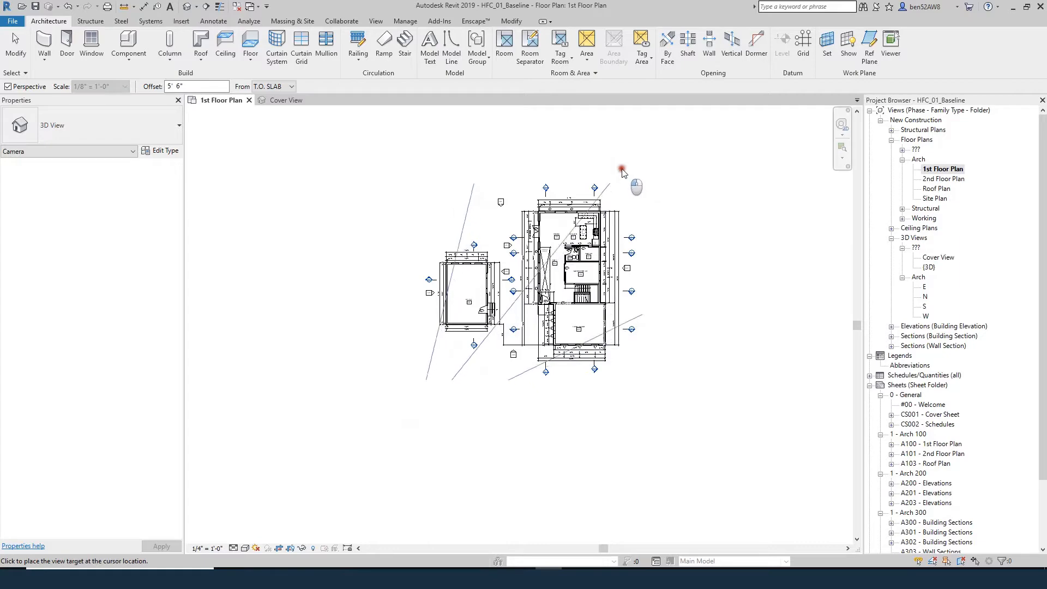
mouse_move(633, 182)
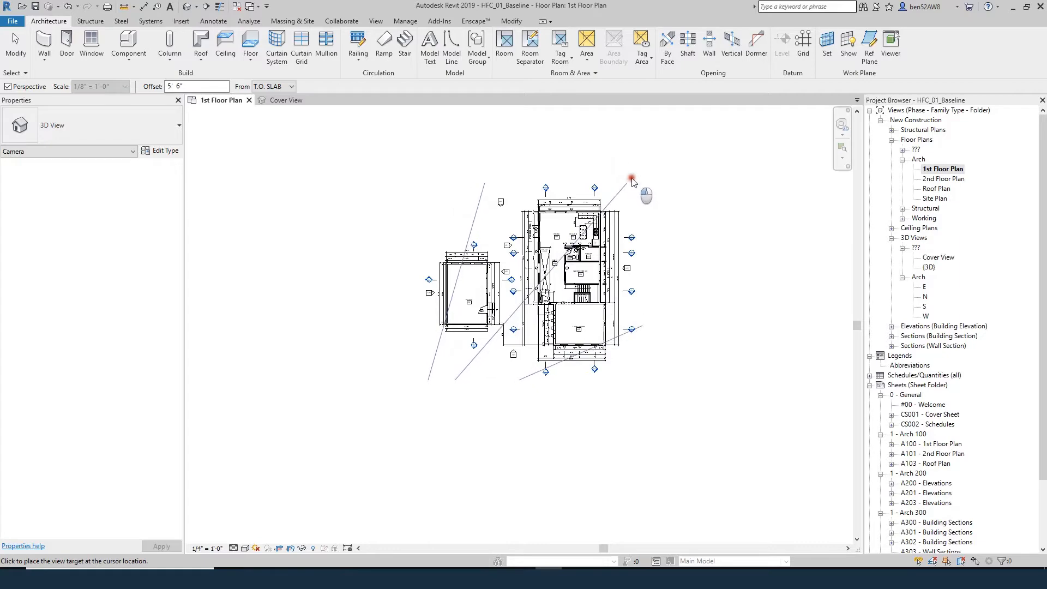
left_click(631, 177)
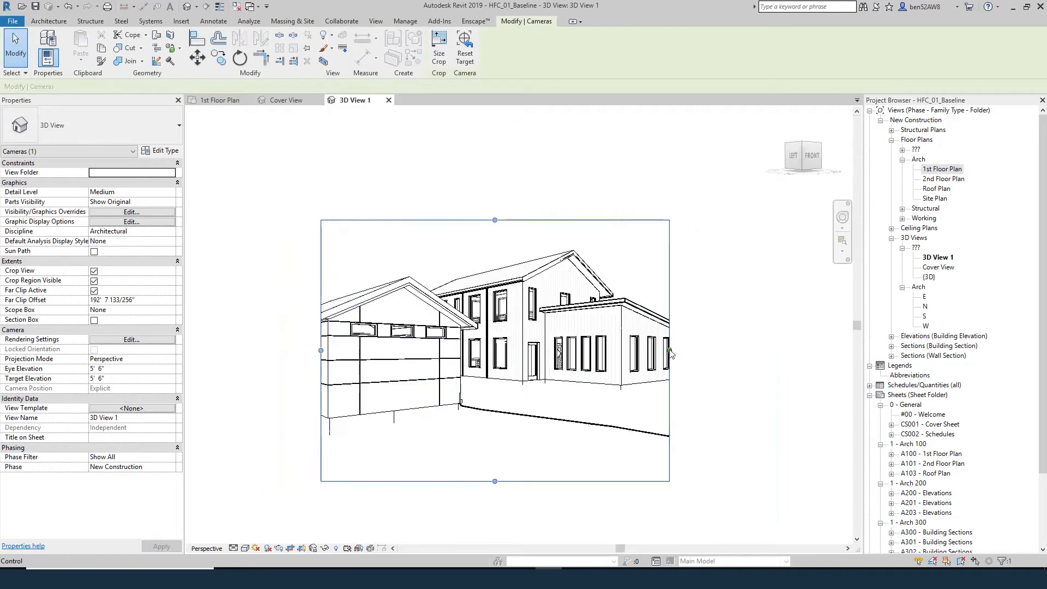
- Resize the camera view's crop region edges to fit tightly around both houses
left_click_drag(669, 351, 764, 350)
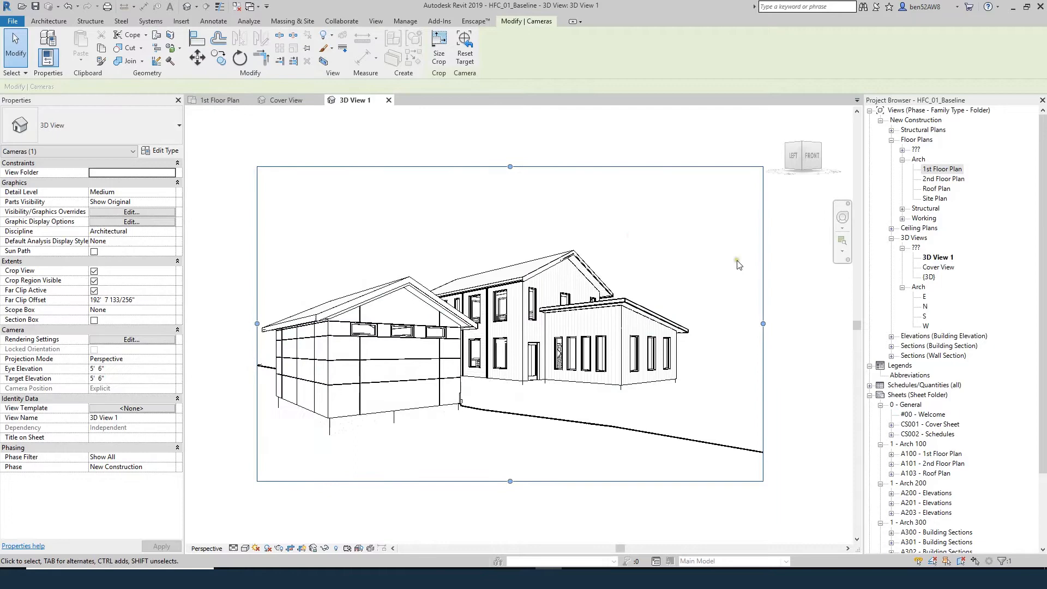
key("Shift")
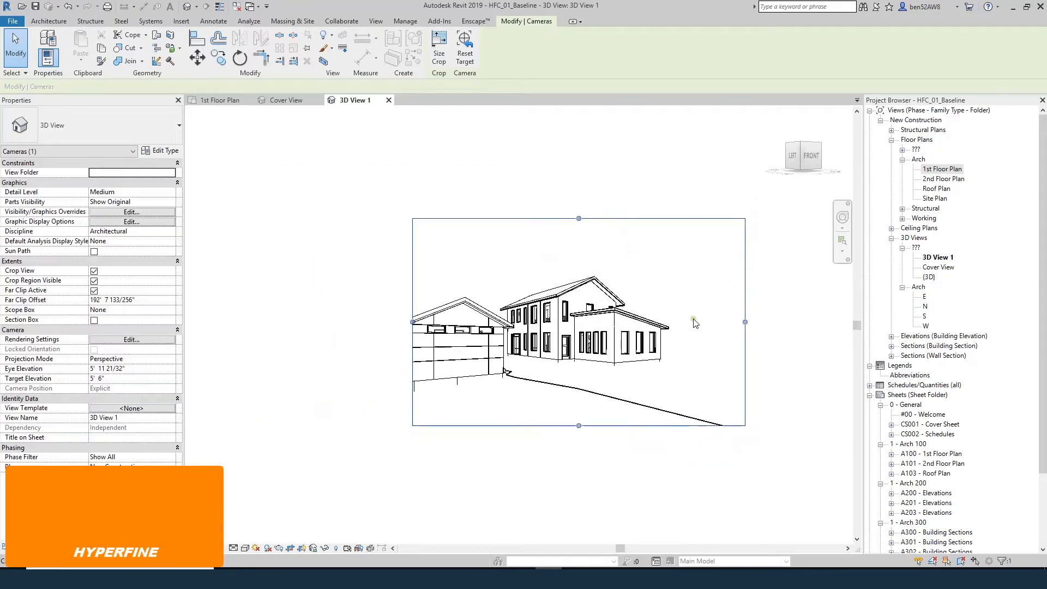
left_click_drag(412, 322, 374, 332)
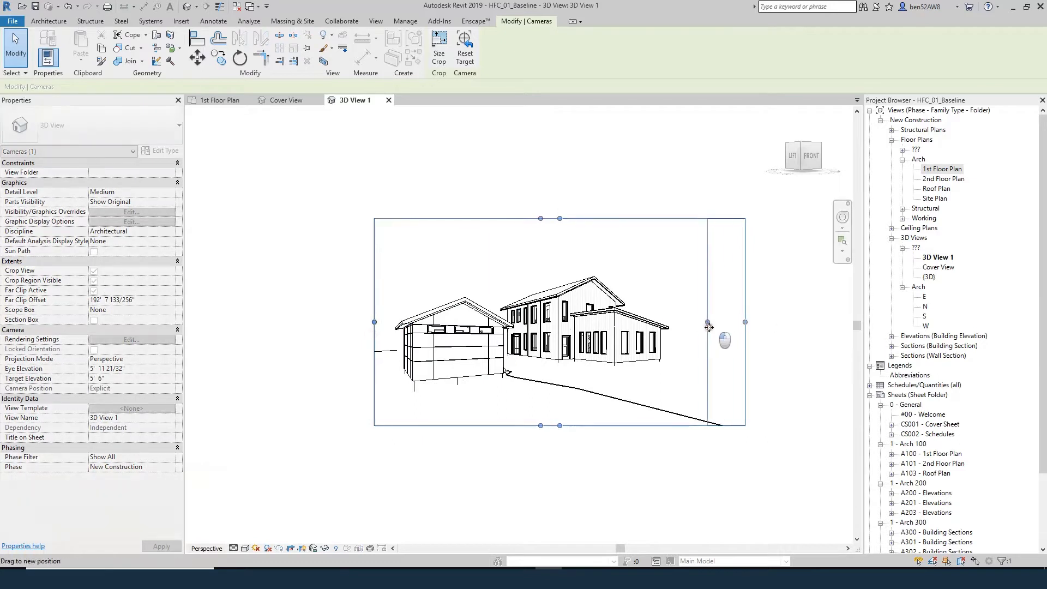
left_click_drag(744, 322, 698, 314)
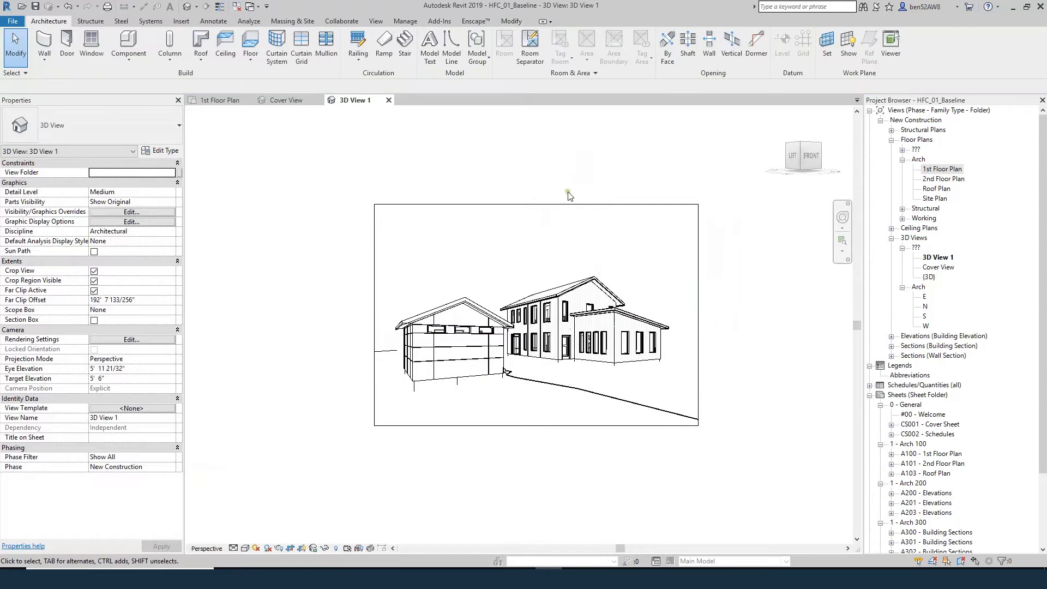
mouse_move(95, 323)
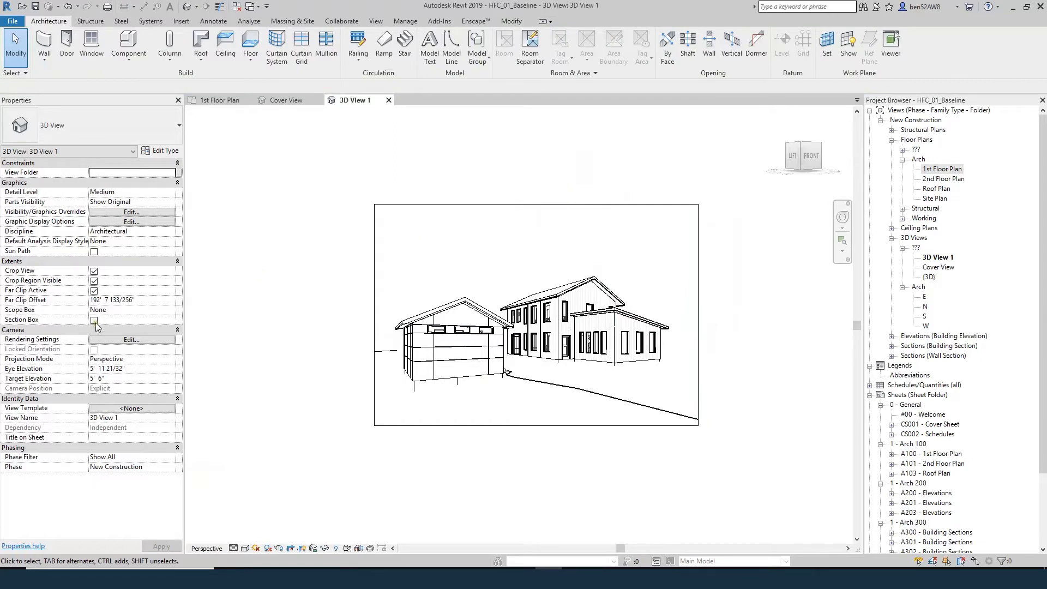
- Enable Section Box under Extents in the camera view's properties
left_click(93, 320)
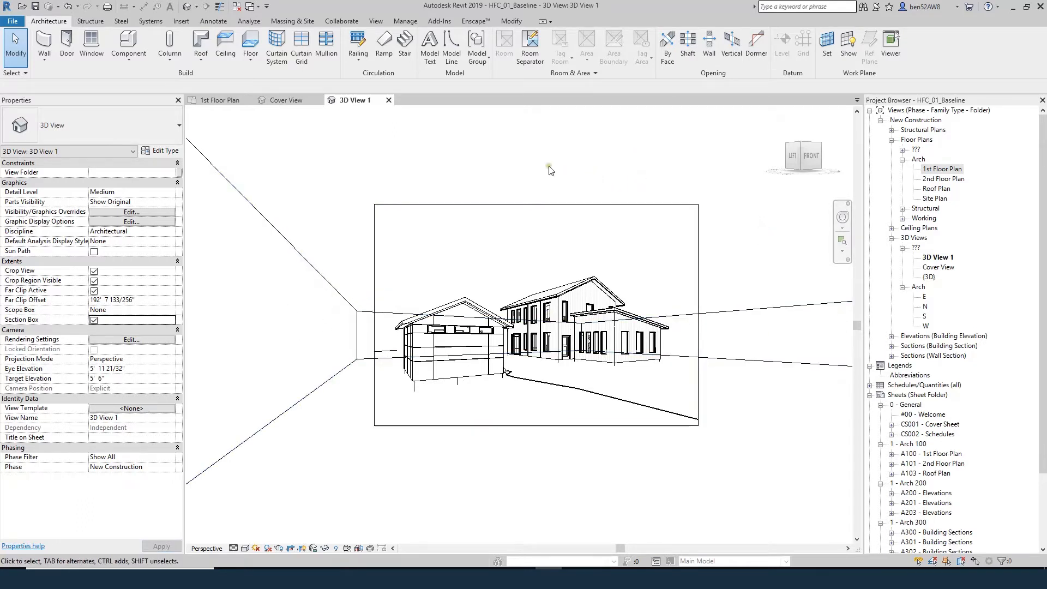
mouse_move(365, 104)
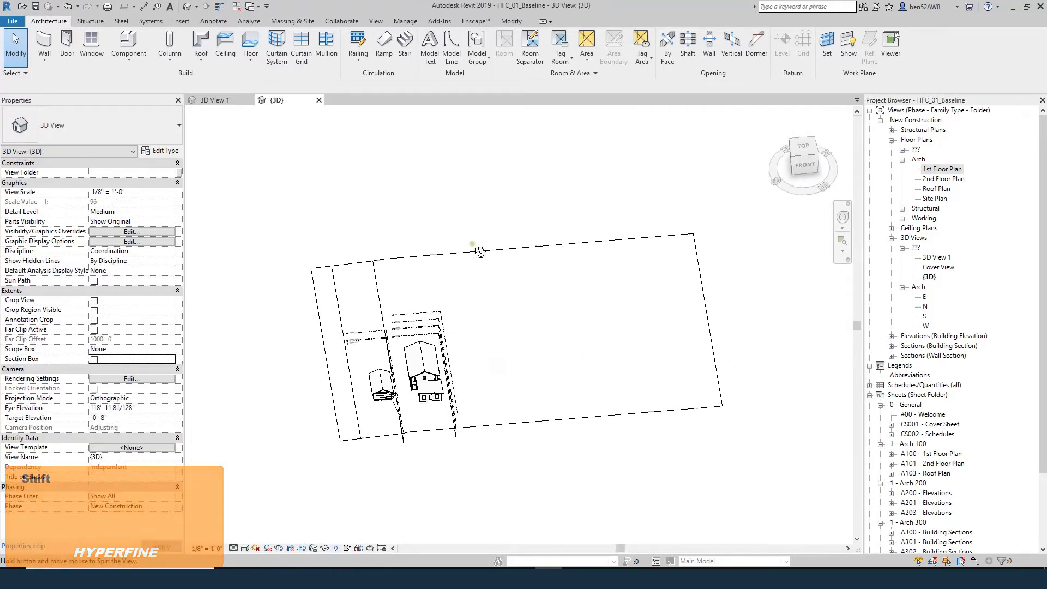
- Orbit above the site and pull a section box face inward to cut the house
left_click_drag(479, 252, 511, 374)
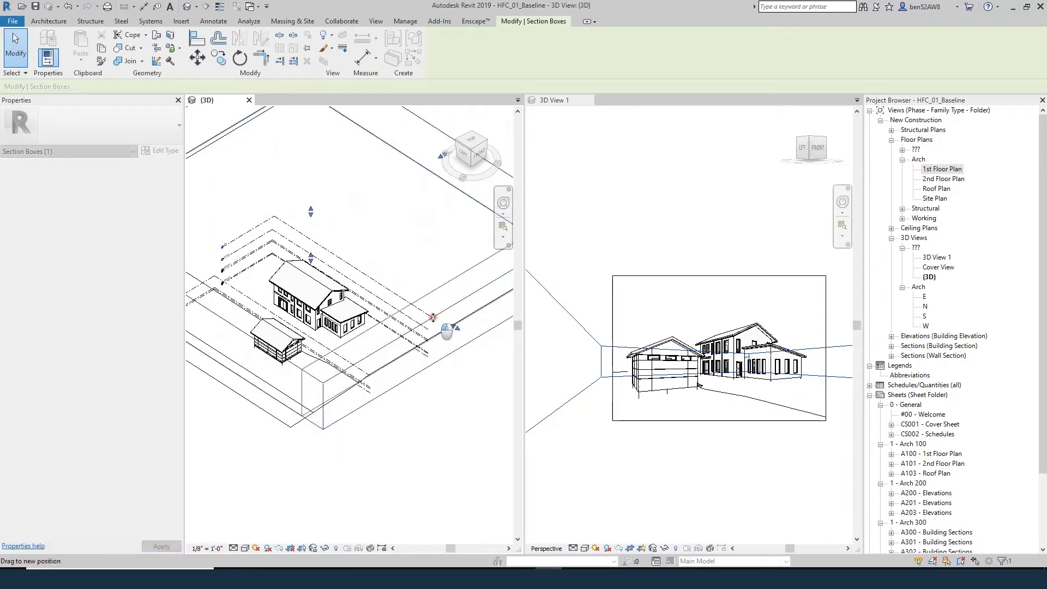
left_click_drag(444, 332, 384, 280)
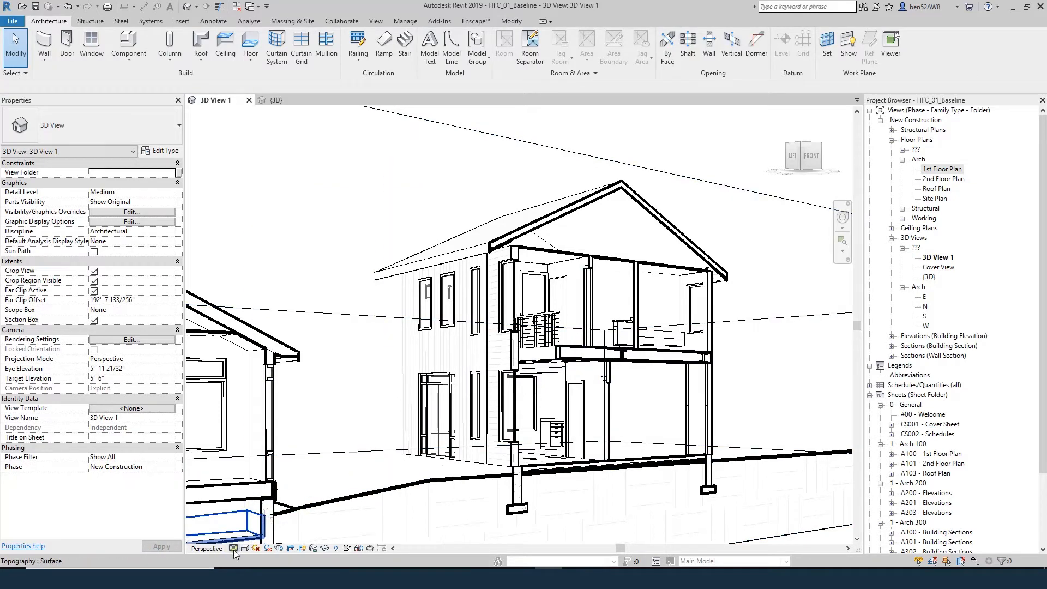
left_click(233, 548)
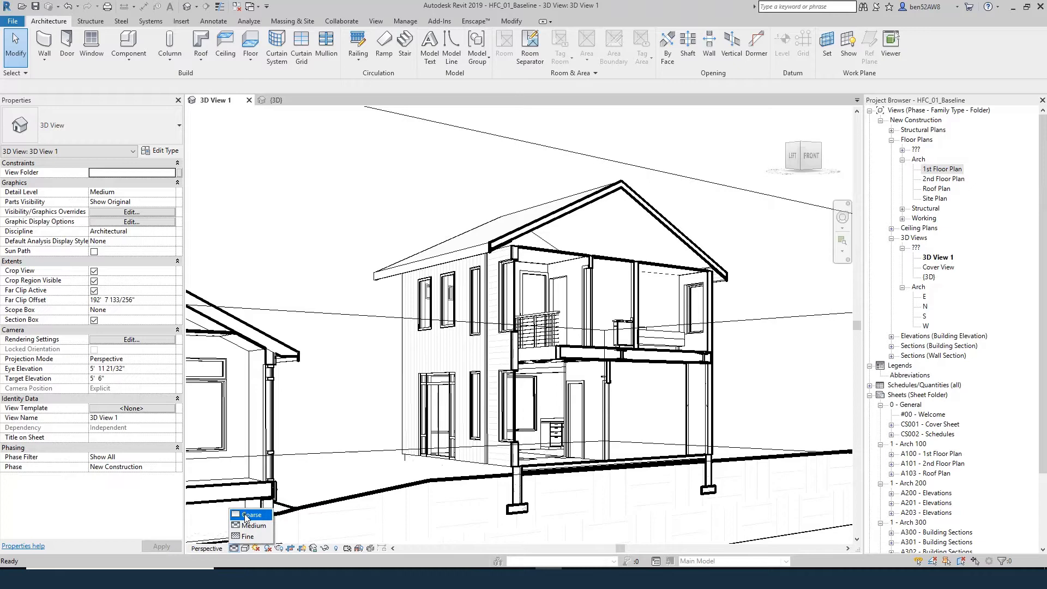
left_click(251, 514)
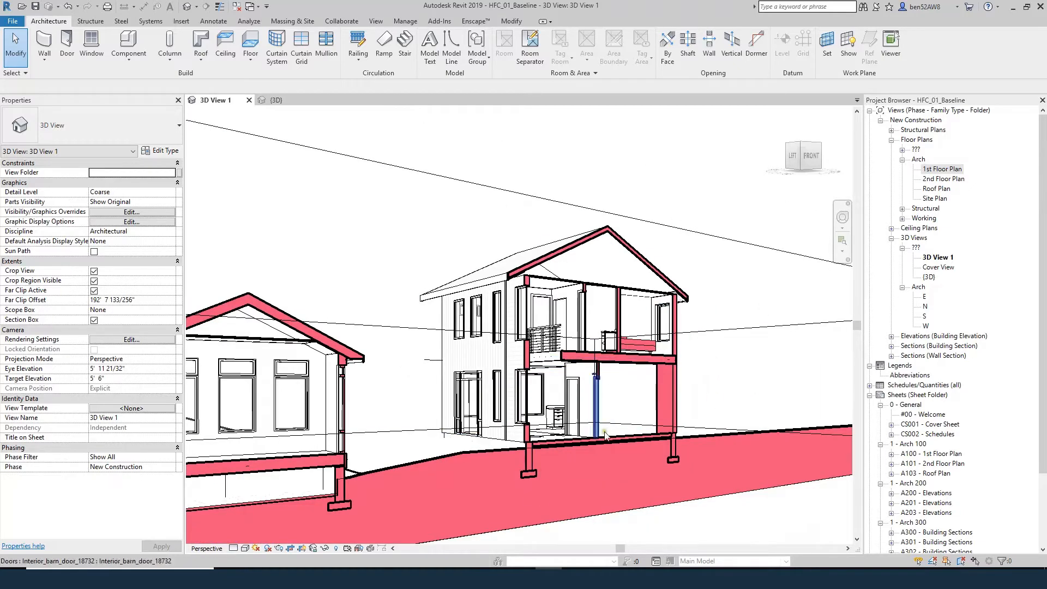
left_click_drag(605, 434, 571, 486)
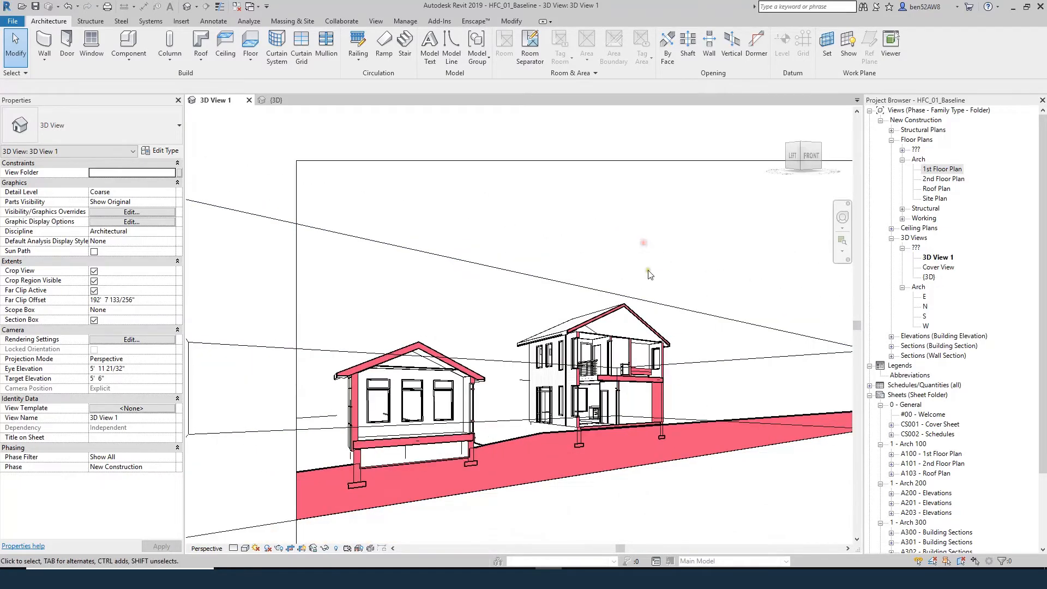
mouse_move(614, 278)
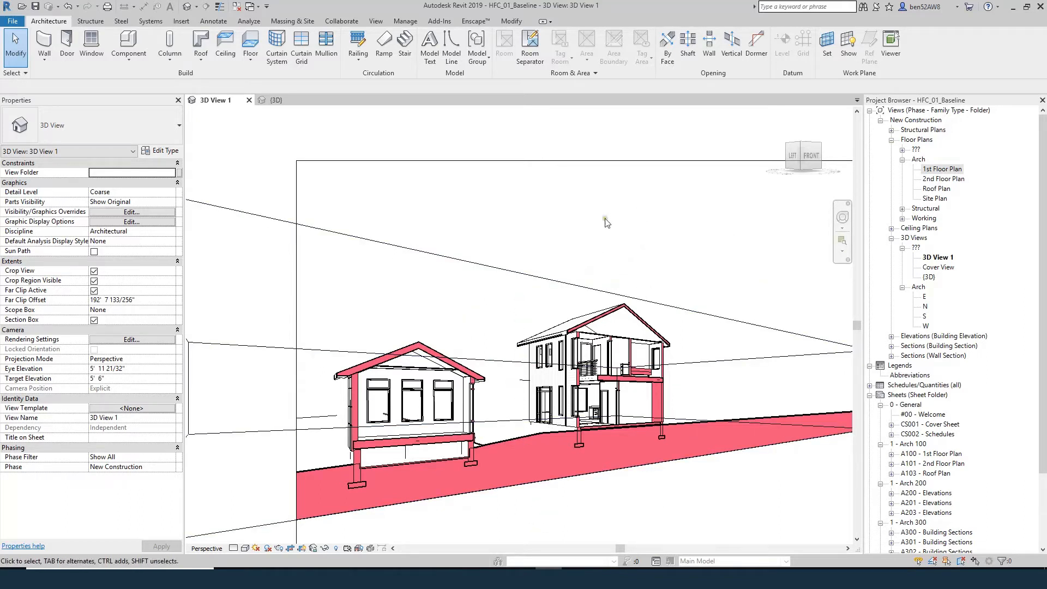
mouse_move(661, 441)
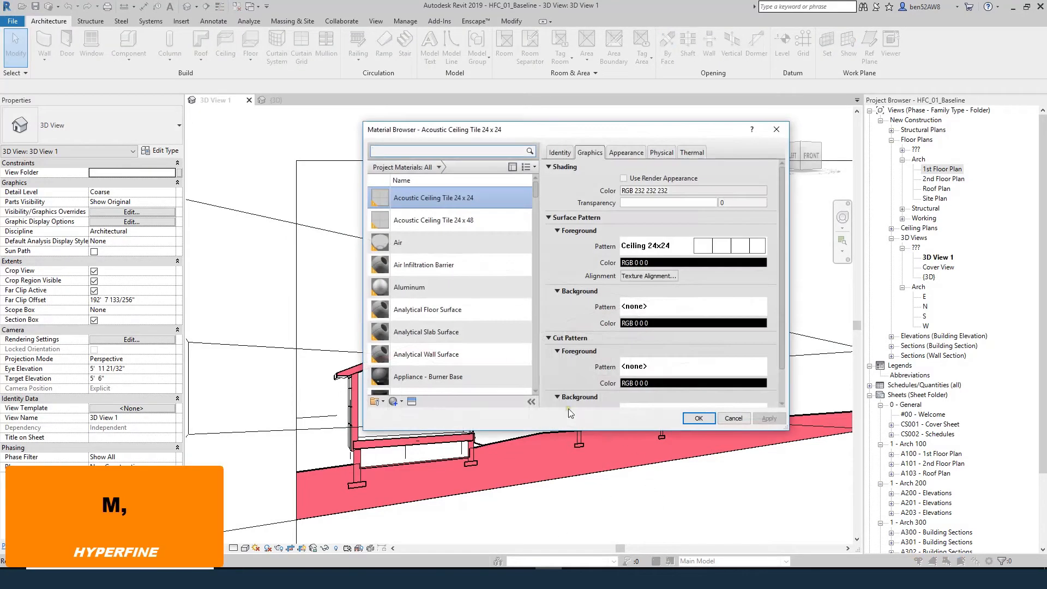
- Find the Poche material and set its cut pattern to solid fill with an edited colour
type("poche")
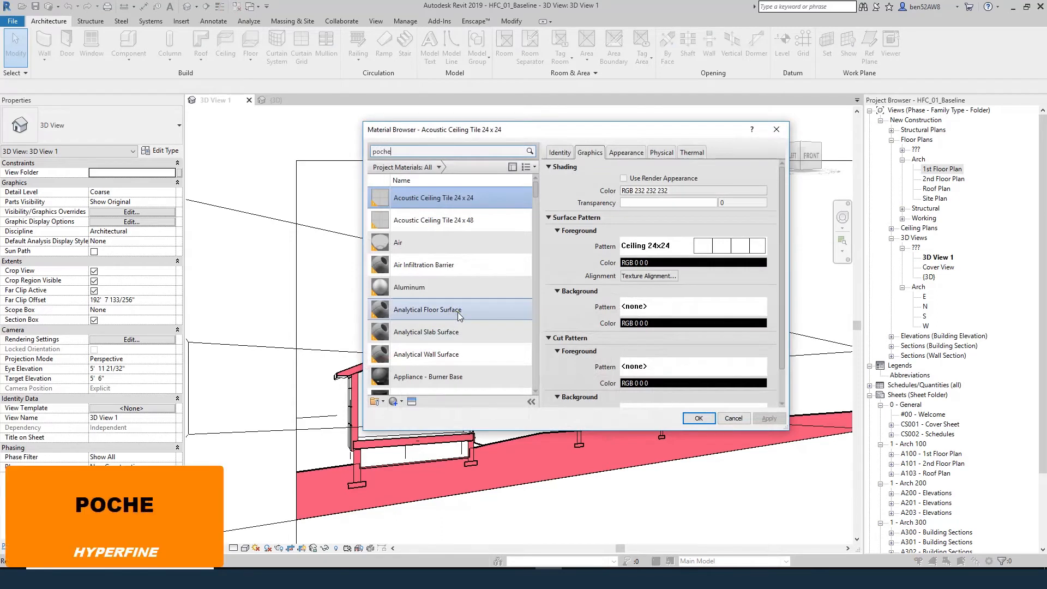
left_click(408, 210)
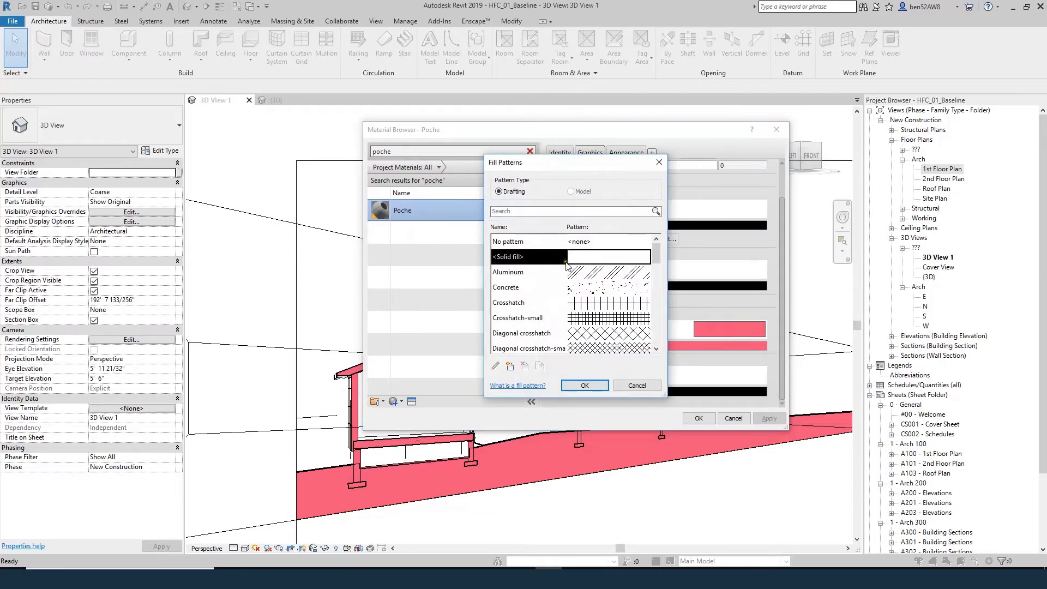
left_click(585, 385)
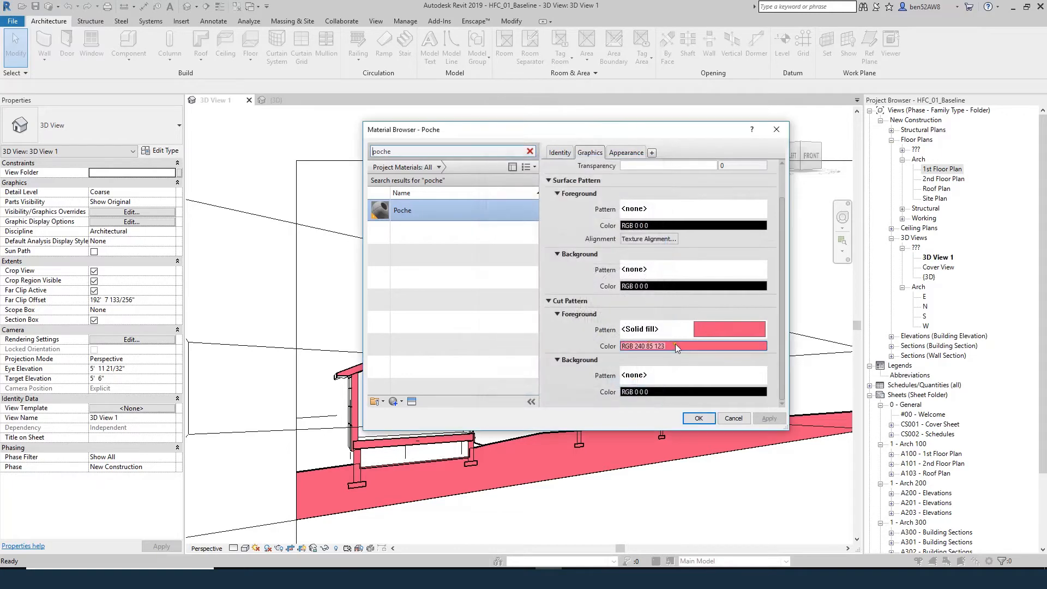
left_click(692, 346)
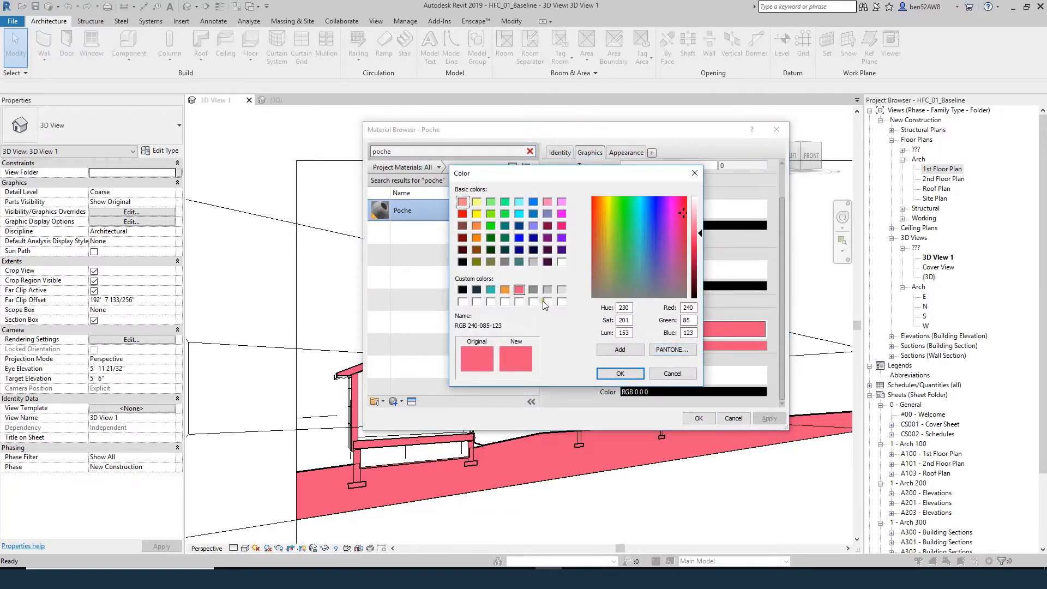
mouse_move(644, 255)
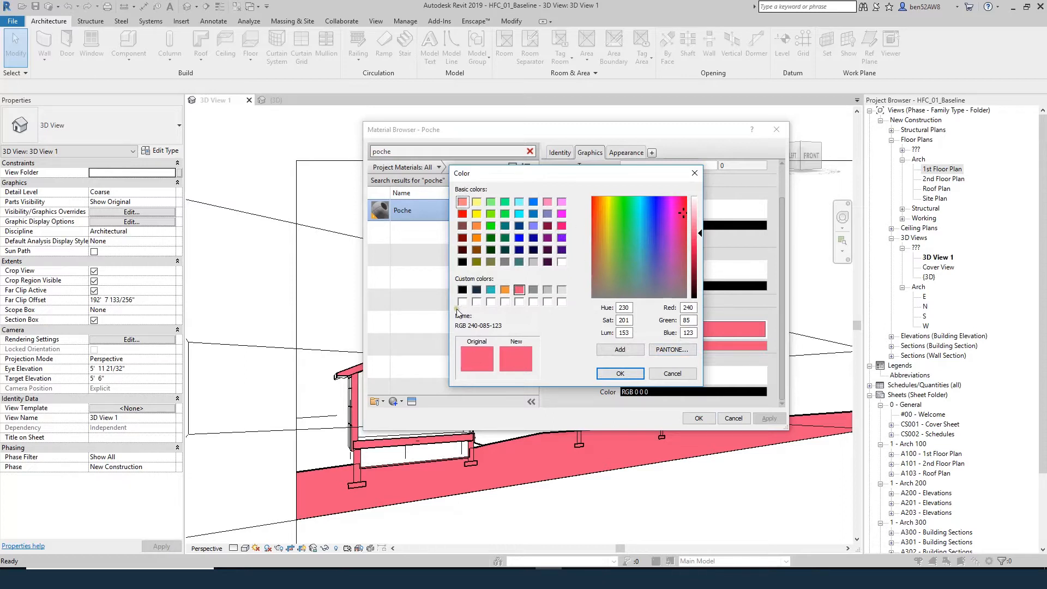
left_click(462, 302)
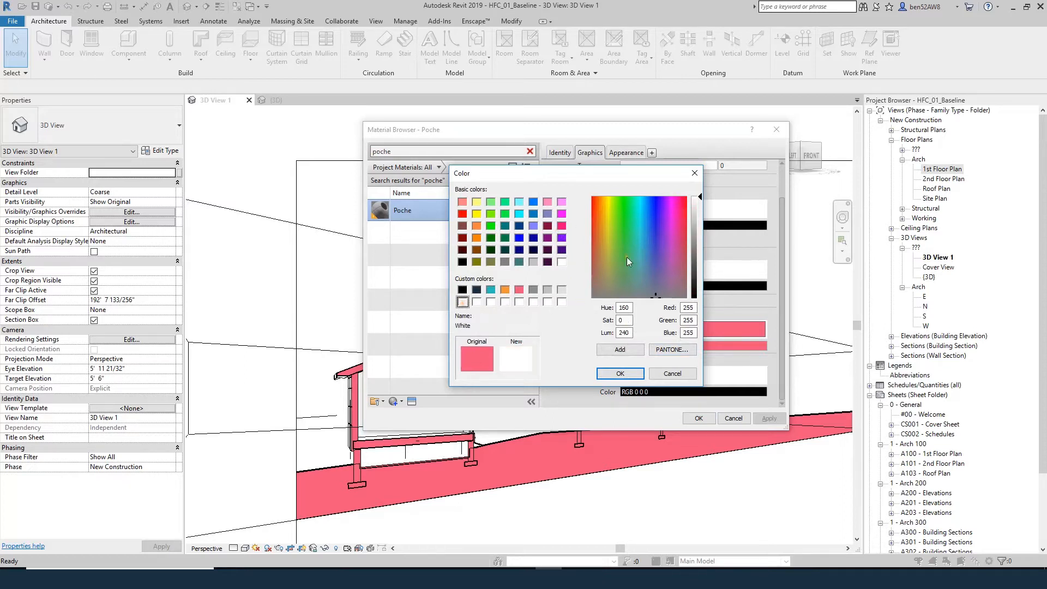
left_click(628, 218)
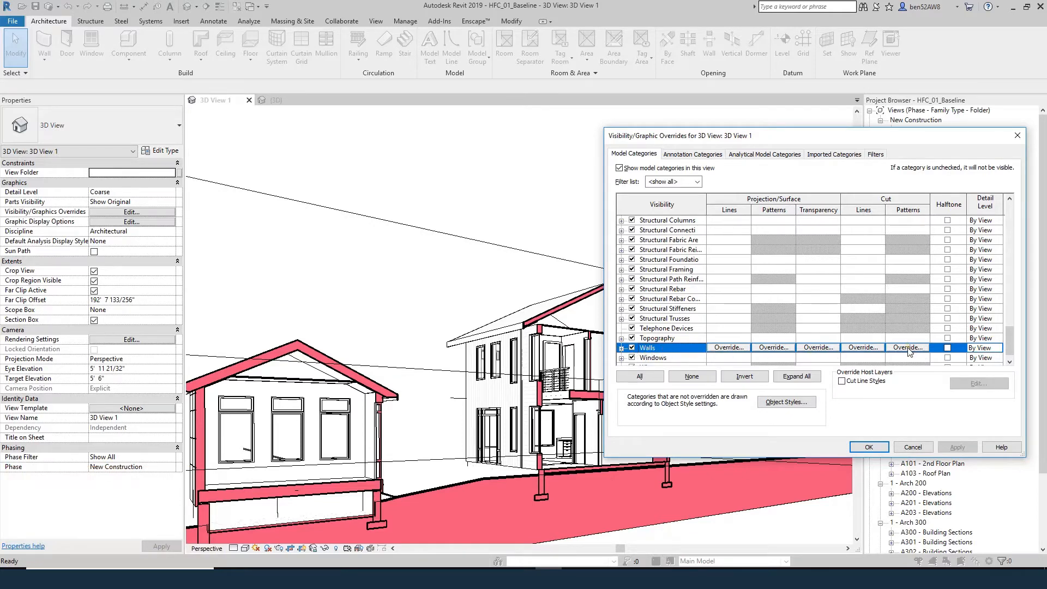
left_click(907, 347)
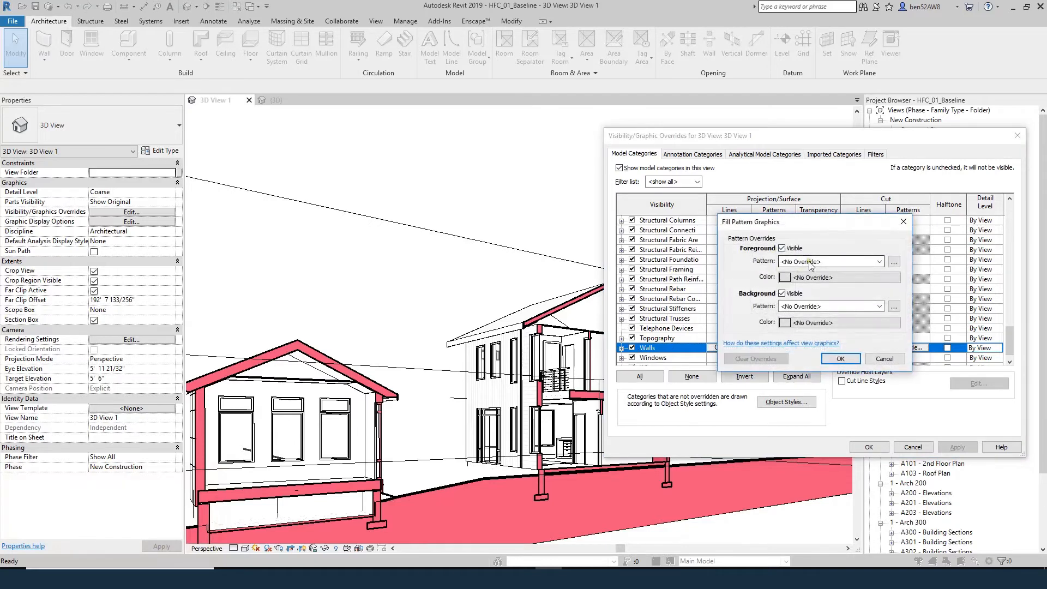
left_click(828, 262)
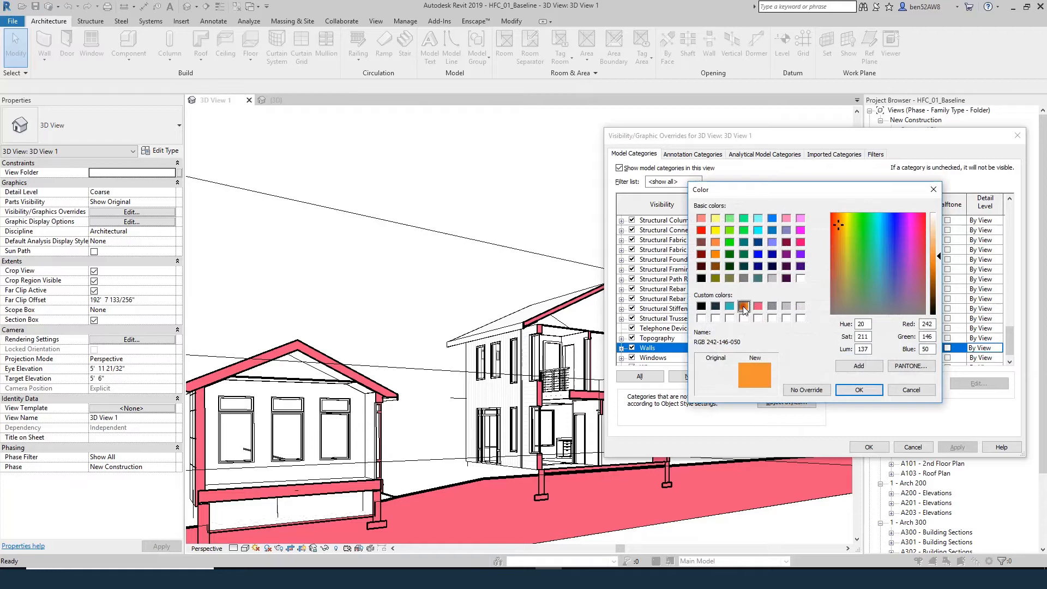
left_click(859, 390)
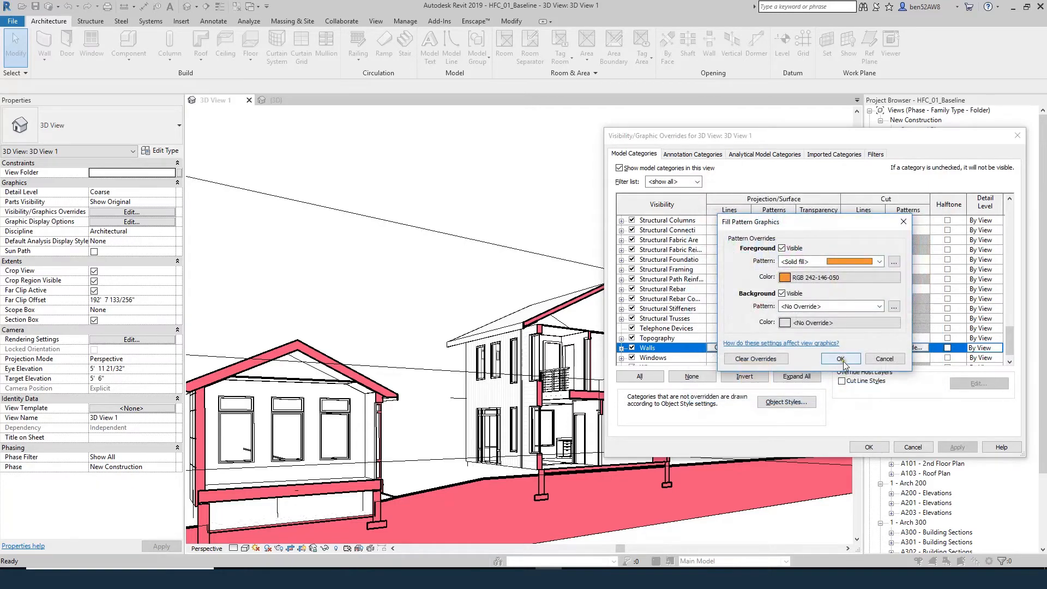
left_click(840, 358)
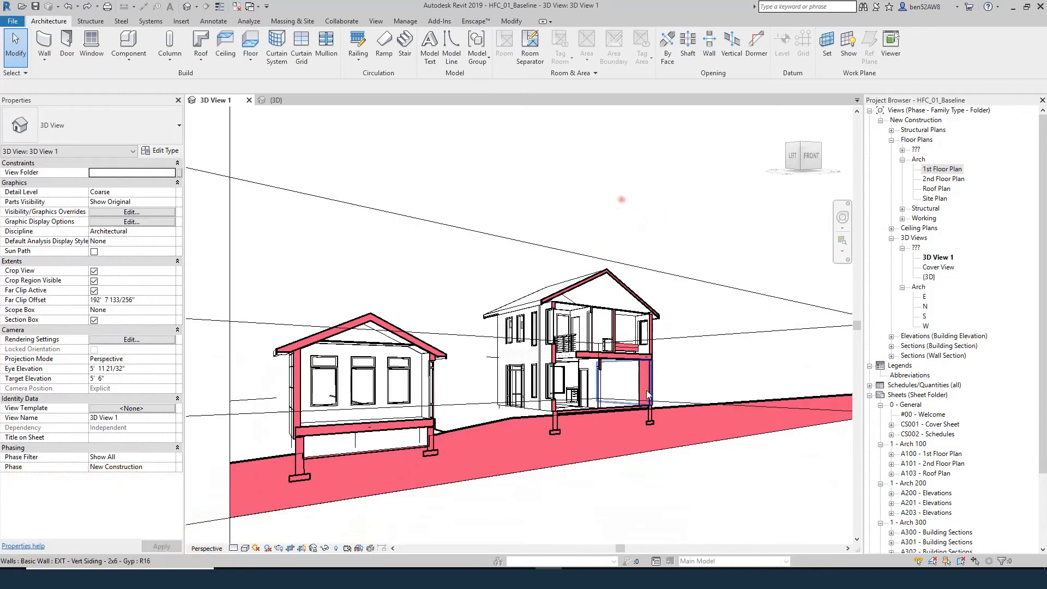
mouse_move(691, 410)
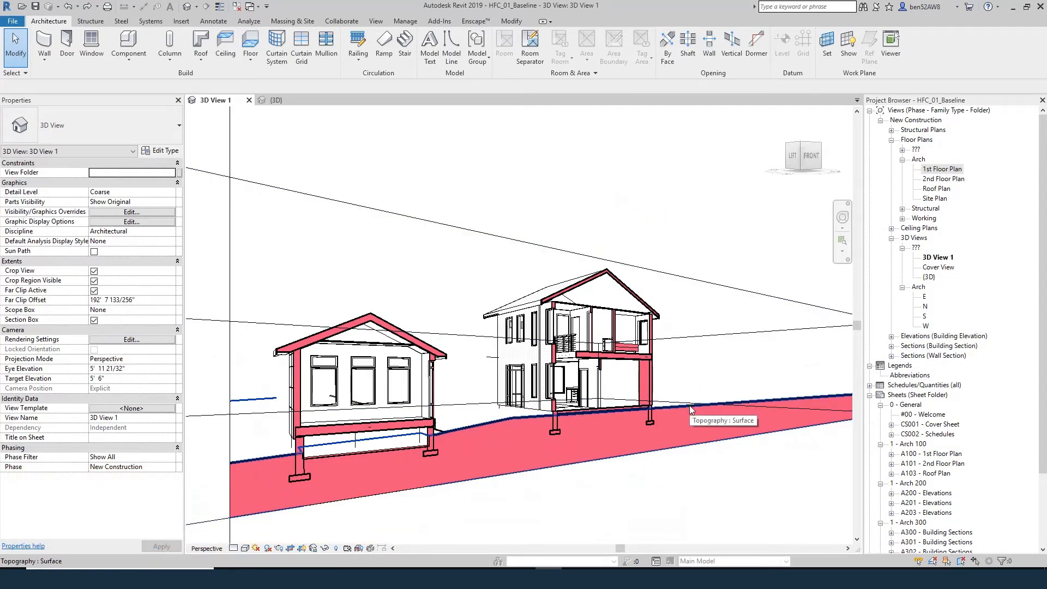
- Select the topography surface and bring up its Override Graphics in View options
left_click(691, 409)
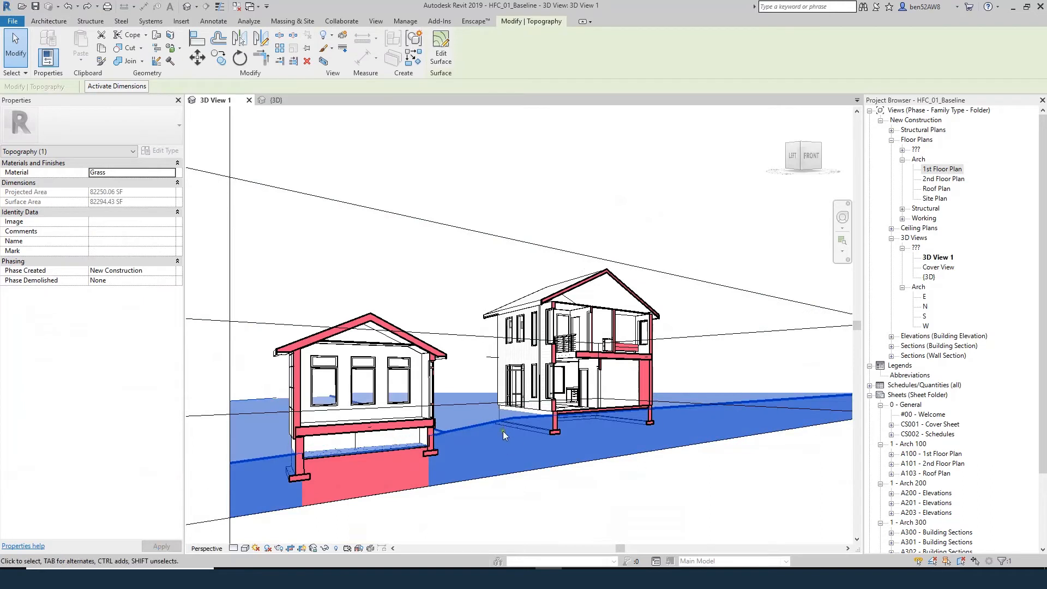
mouse_move(487, 424)
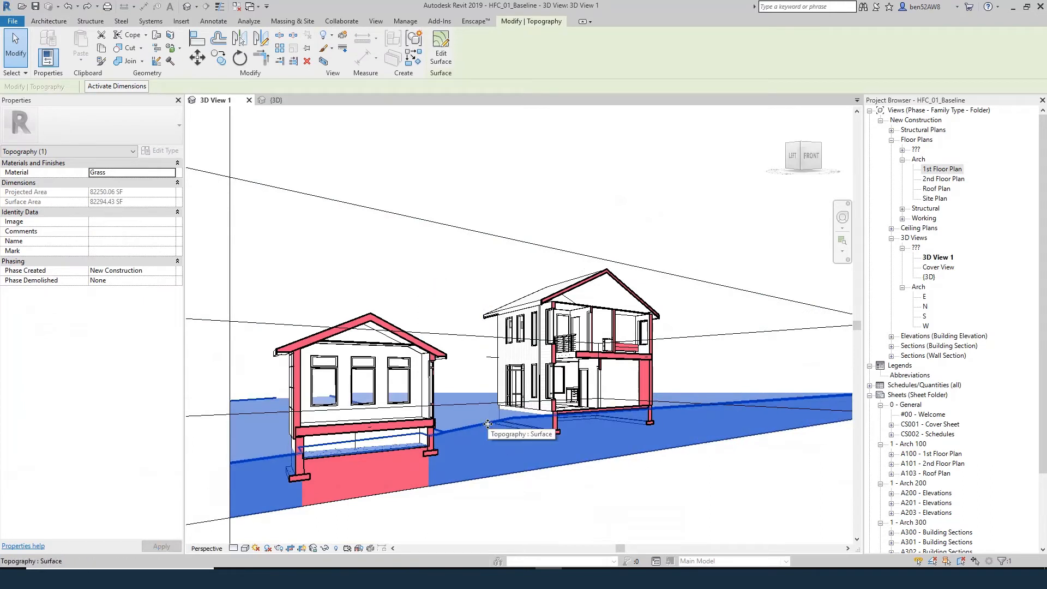
right_click(487, 425)
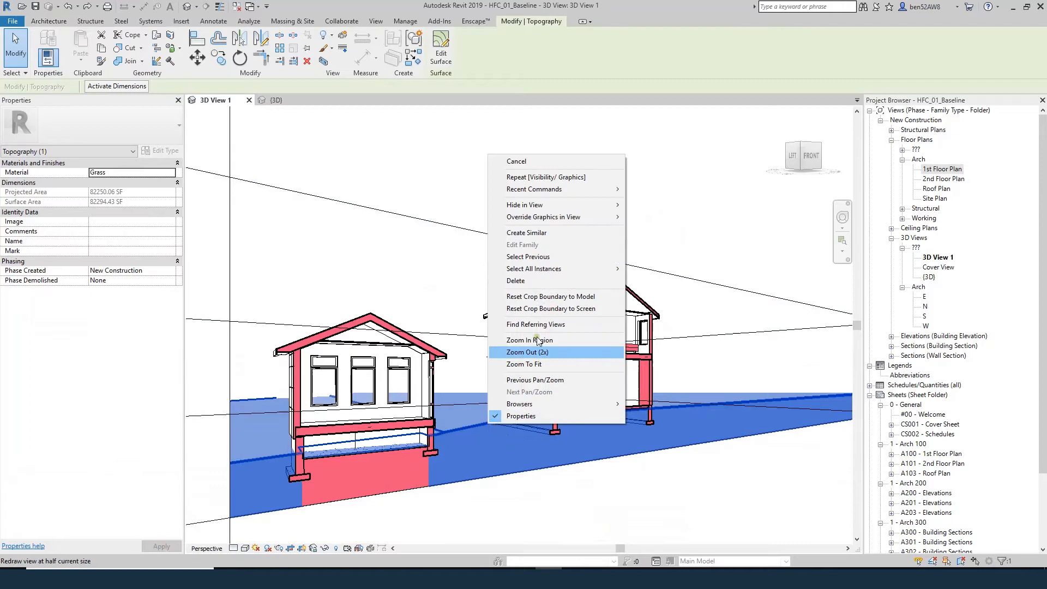
mouse_move(551, 217)
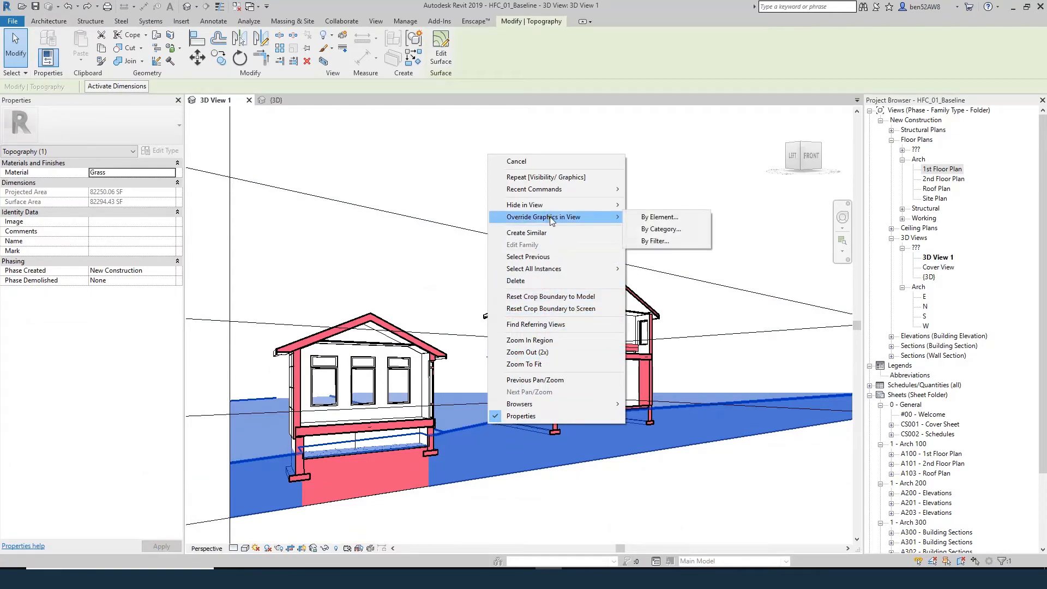
mouse_move(667, 229)
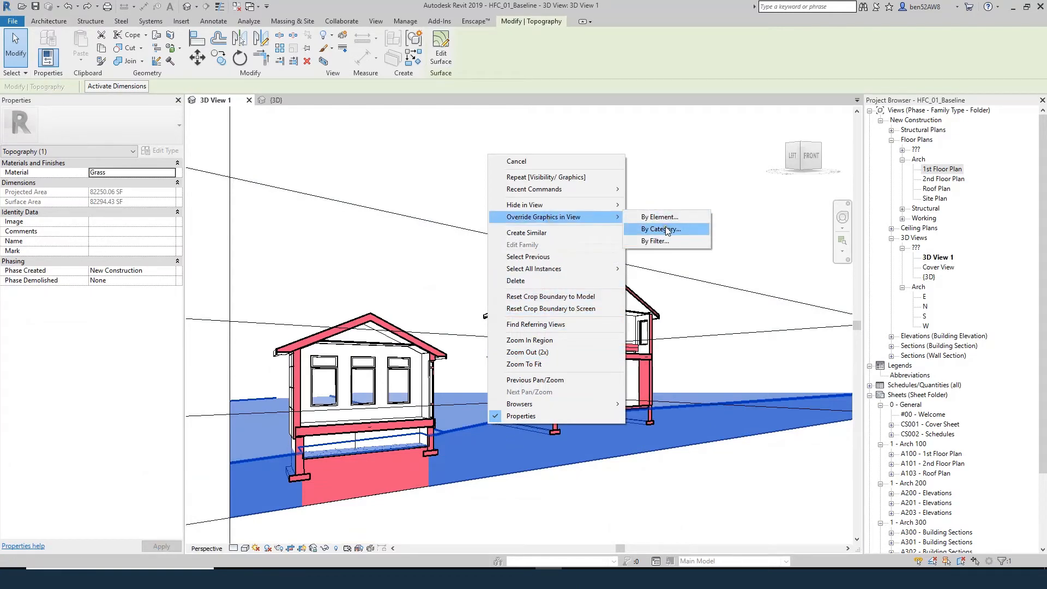
- Override the topography category's cut pattern colours to dark and light gray, then use Consistent Colors
left_click(659, 229)
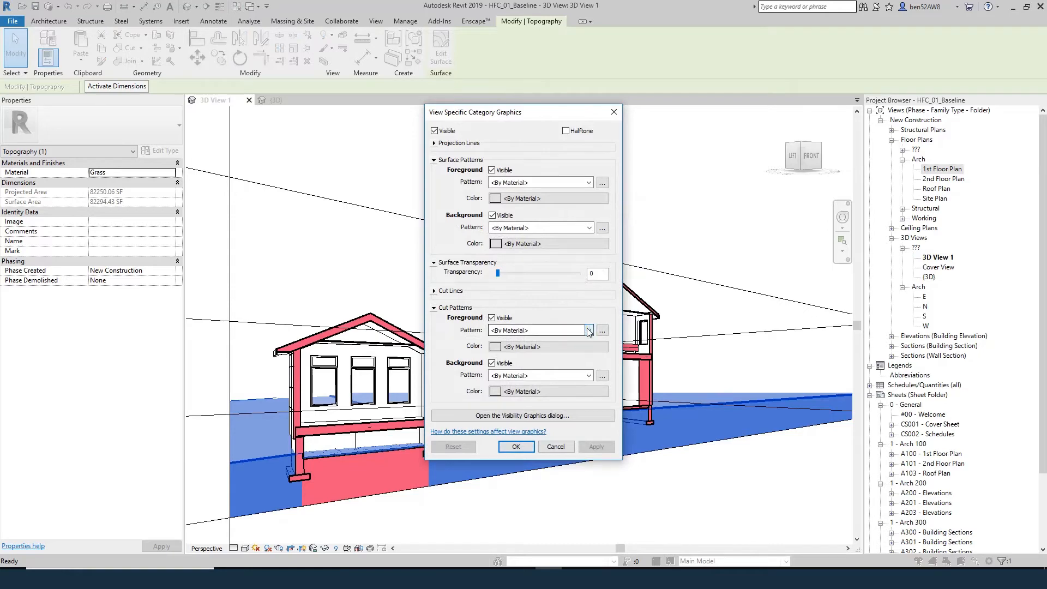
left_click(589, 330)
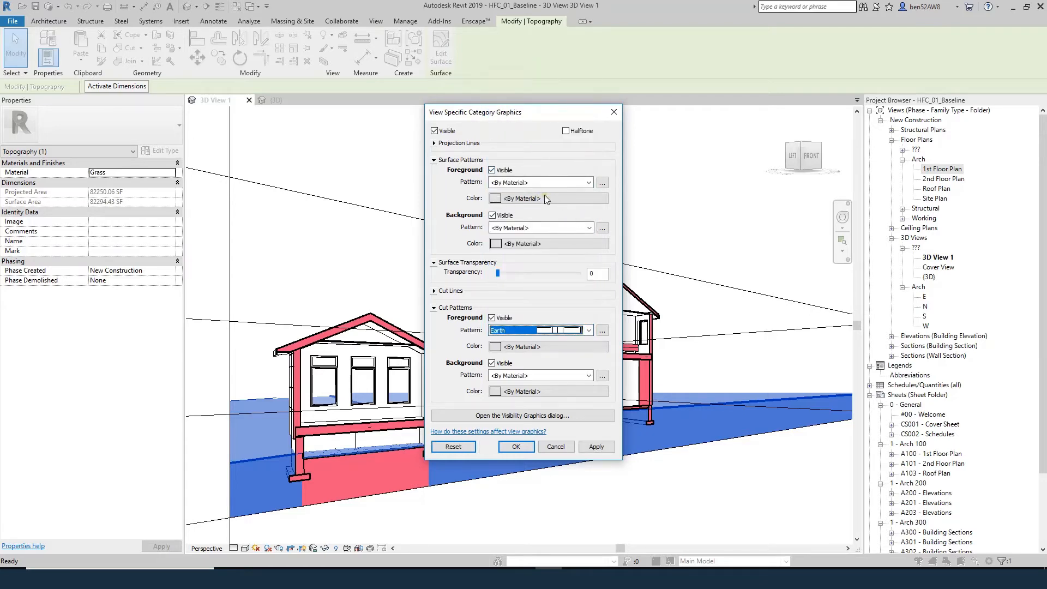
left_click(495, 199)
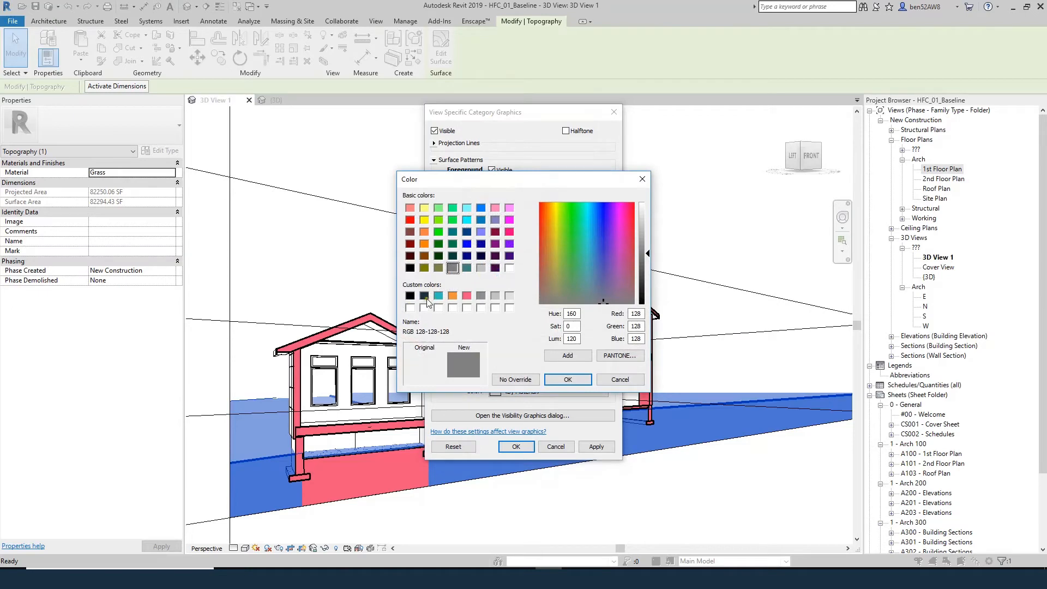
left_click(568, 380)
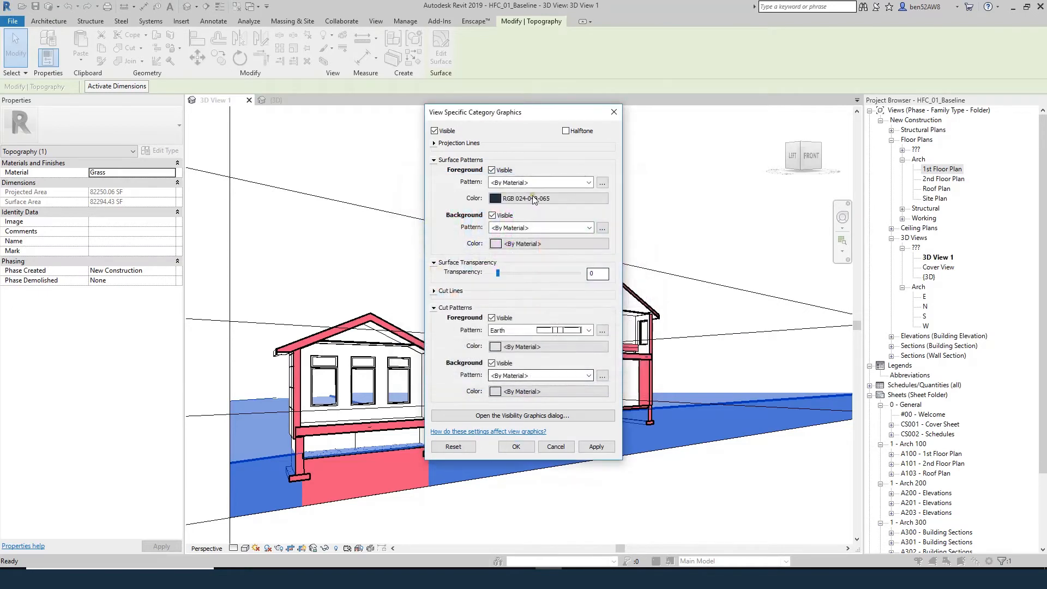
left_click(589, 227)
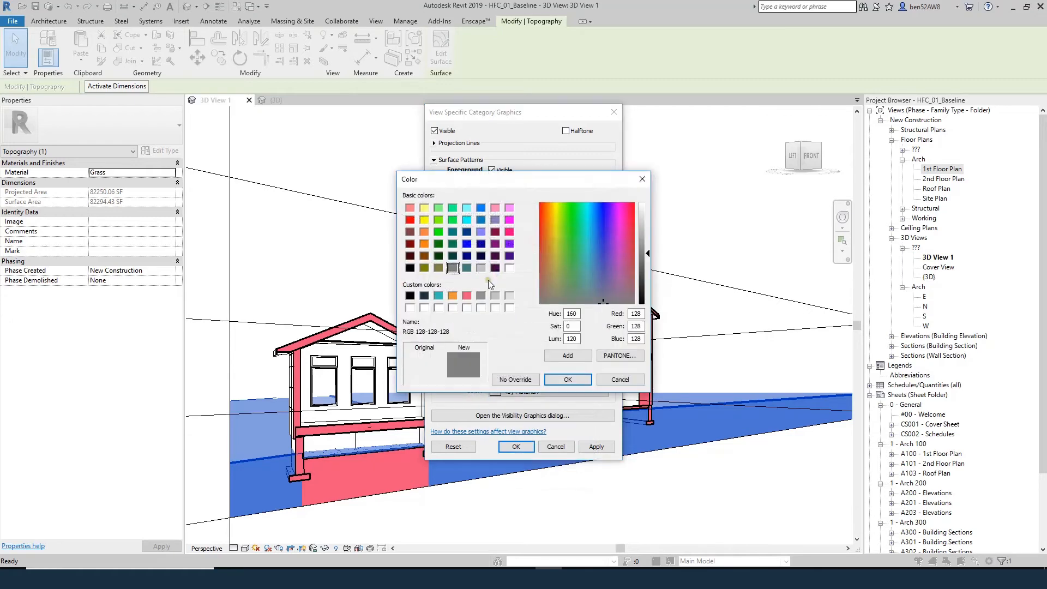
left_click(481, 267)
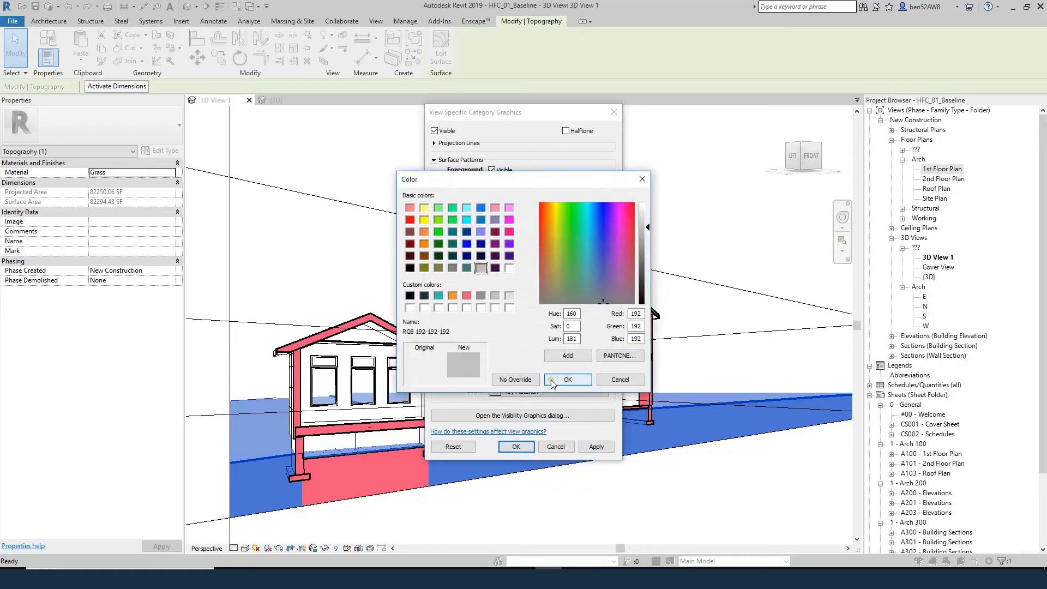
left_click(567, 380)
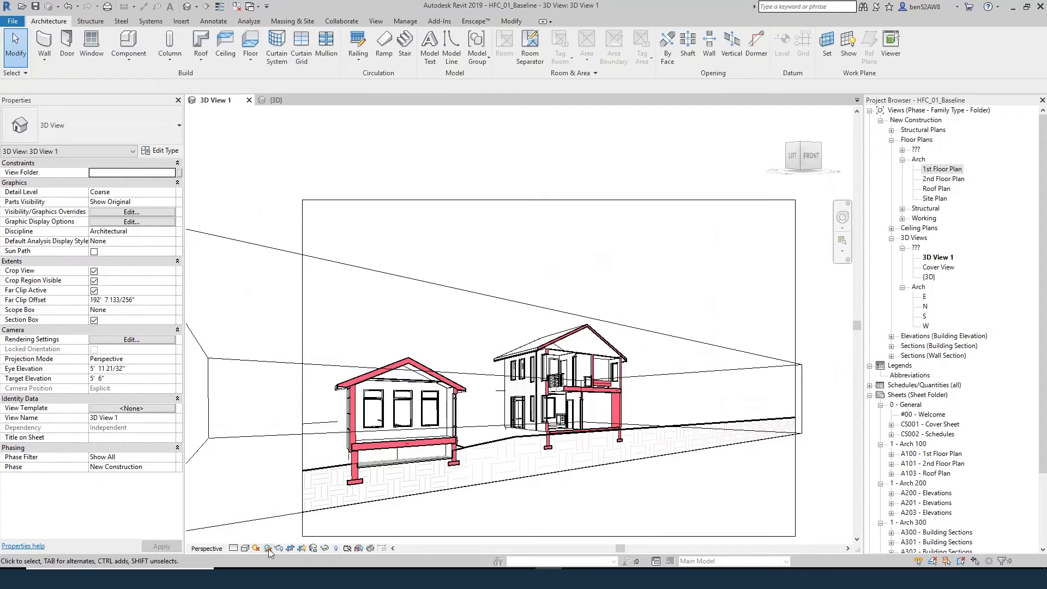
left_click(268, 548)
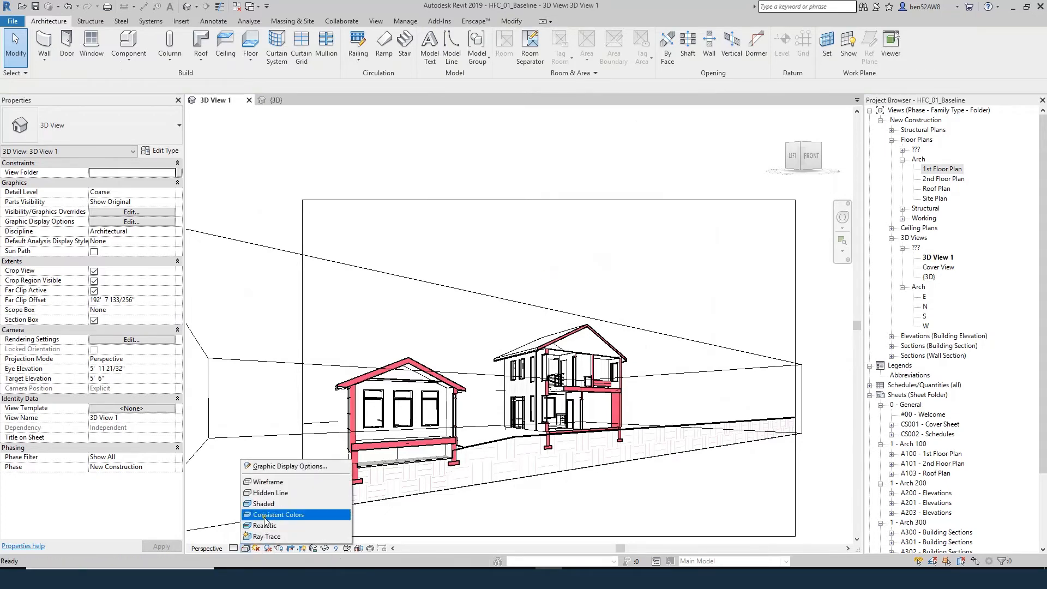
left_click(279, 514)
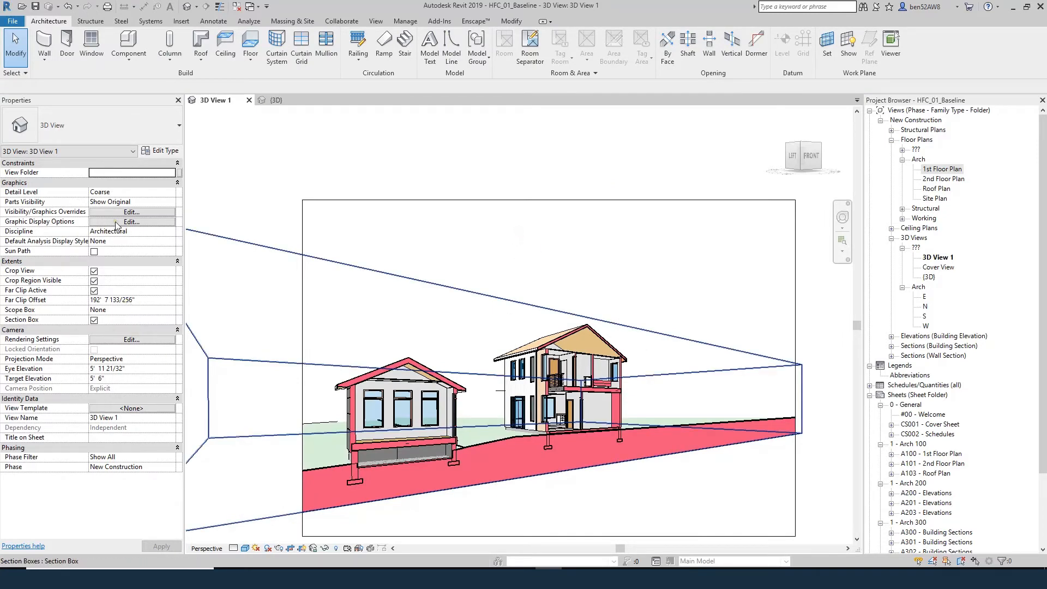
- Choose a Gradient background in the view's Graphic Display Options
left_click(131, 222)
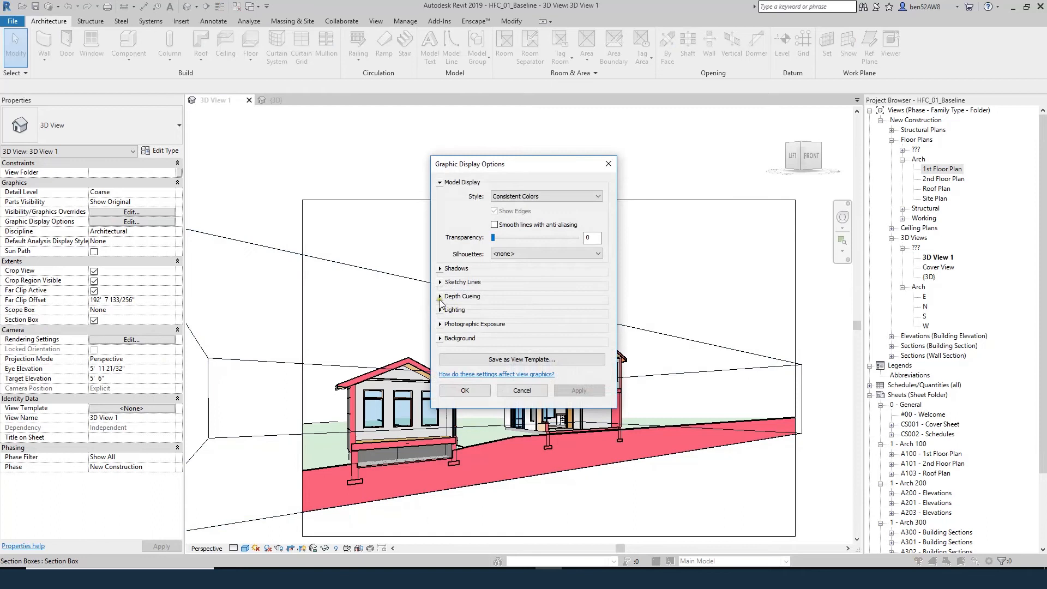
left_click(439, 338)
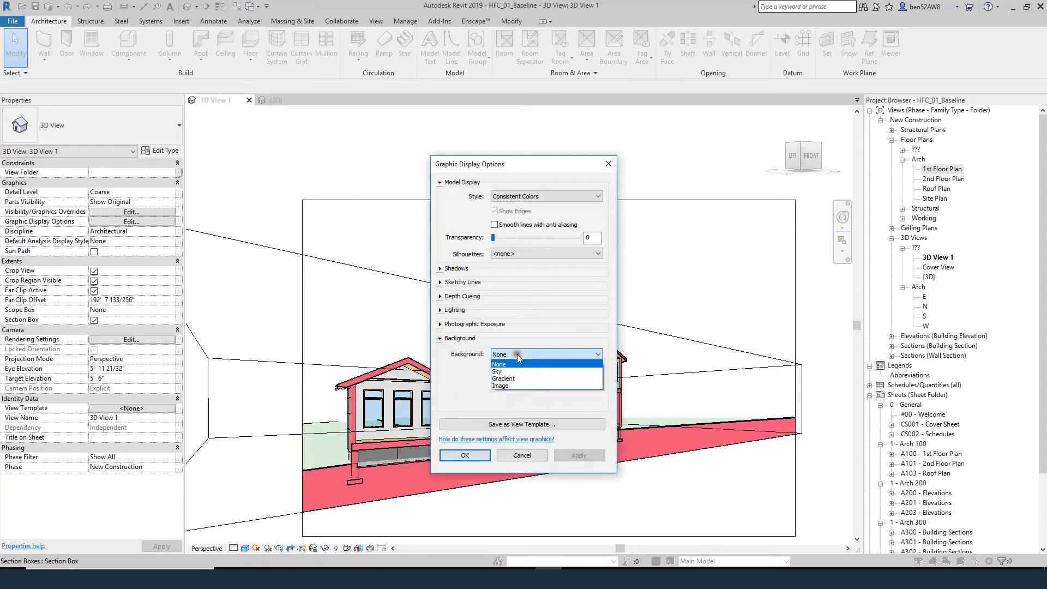
left_click(503, 378)
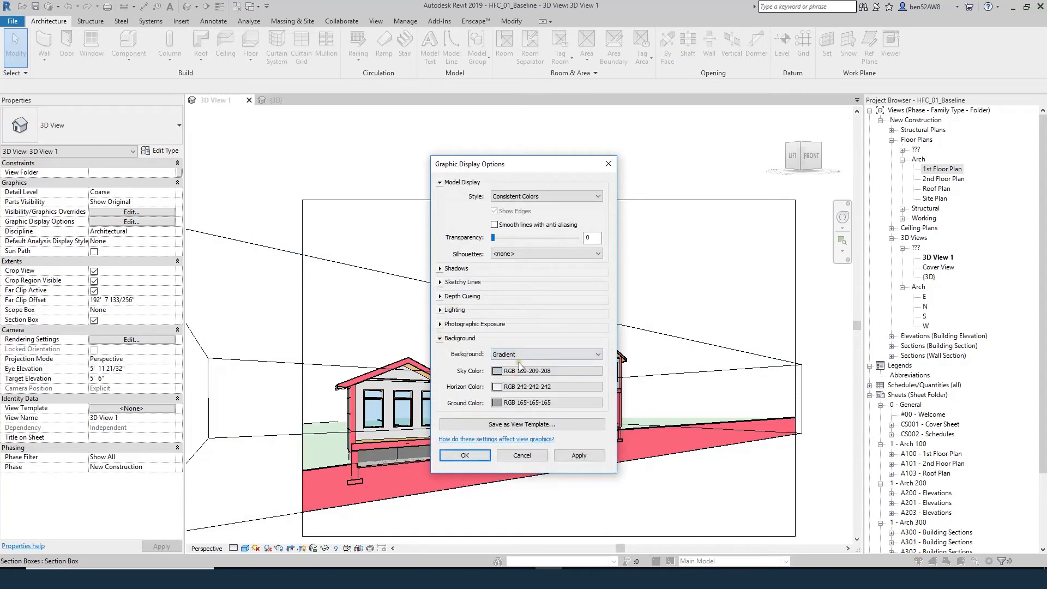
mouse_move(484, 373)
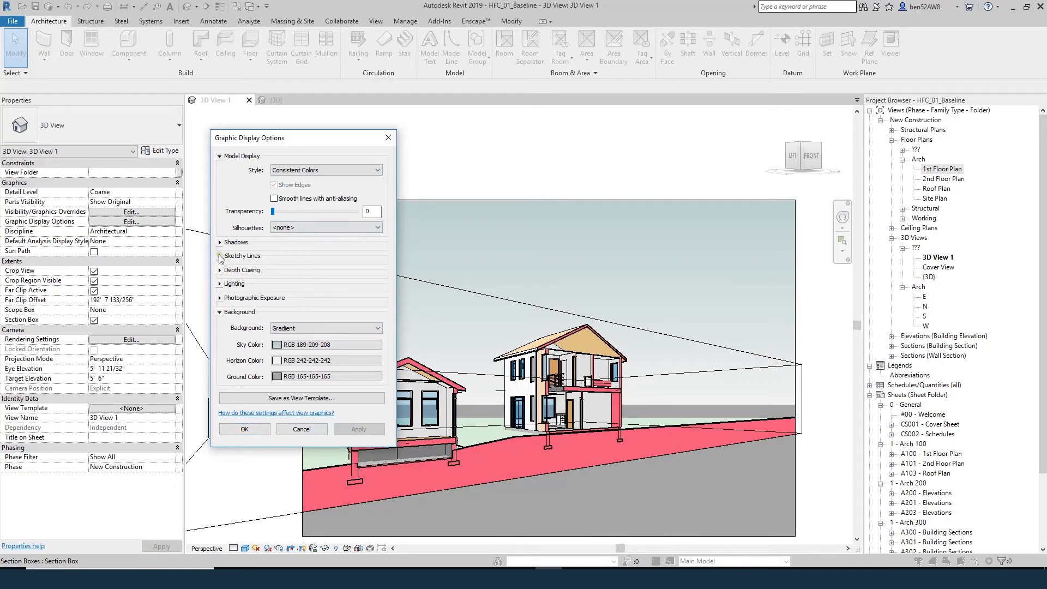
- Enable sketchy lines with jitter and extension of 1 and apply the display settings
left_click(220, 255)
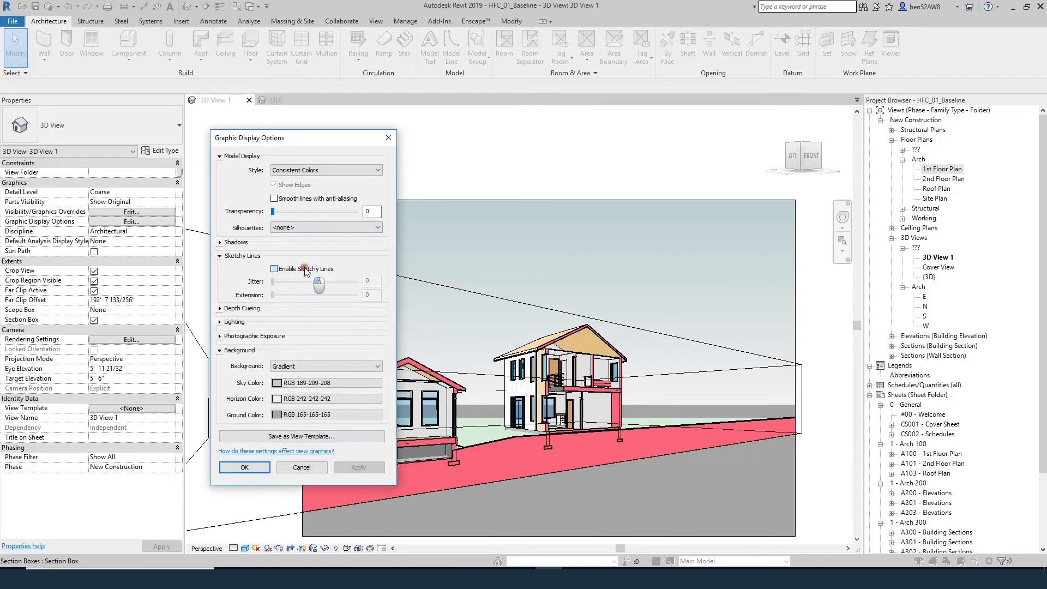
left_click(274, 268)
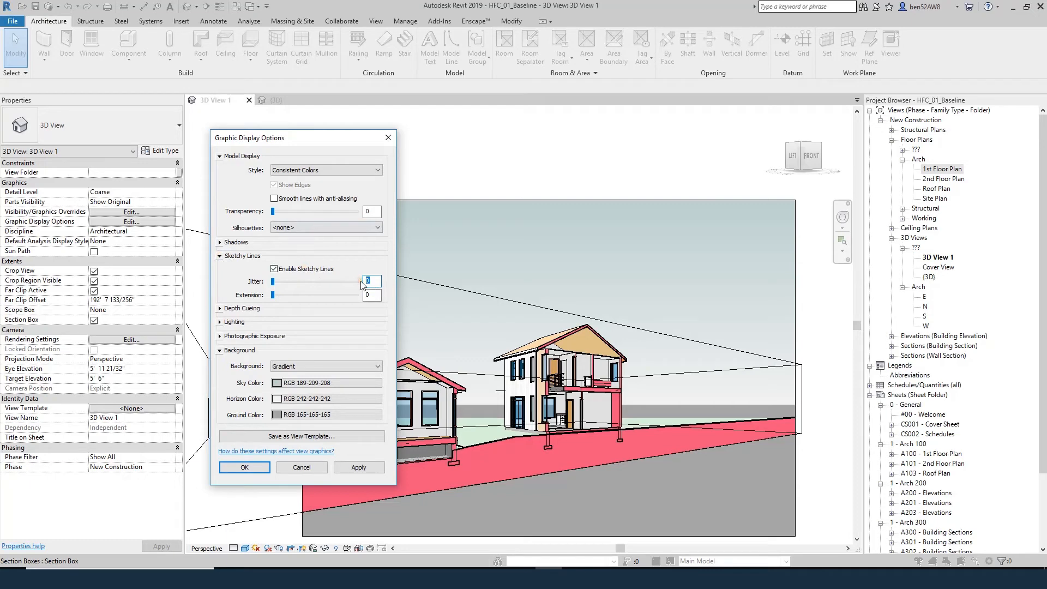
key("Tab")
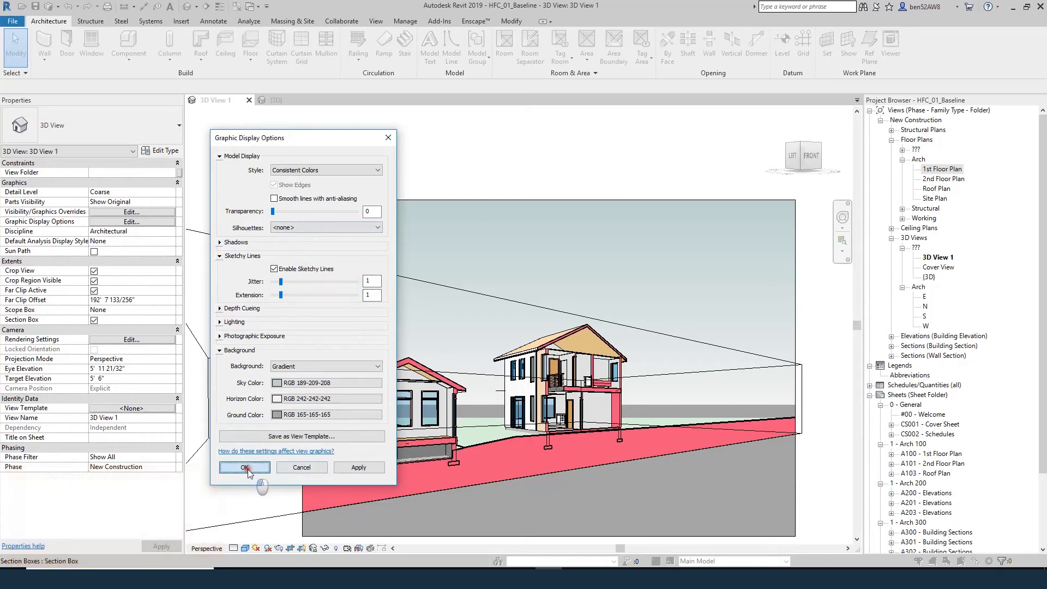
left_click(244, 467)
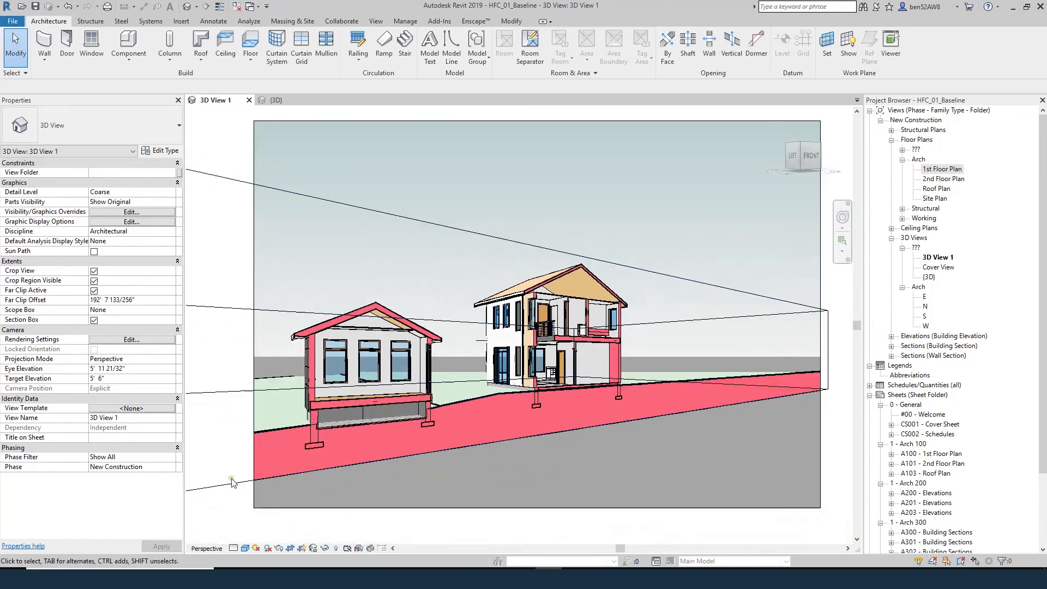
mouse_move(256, 551)
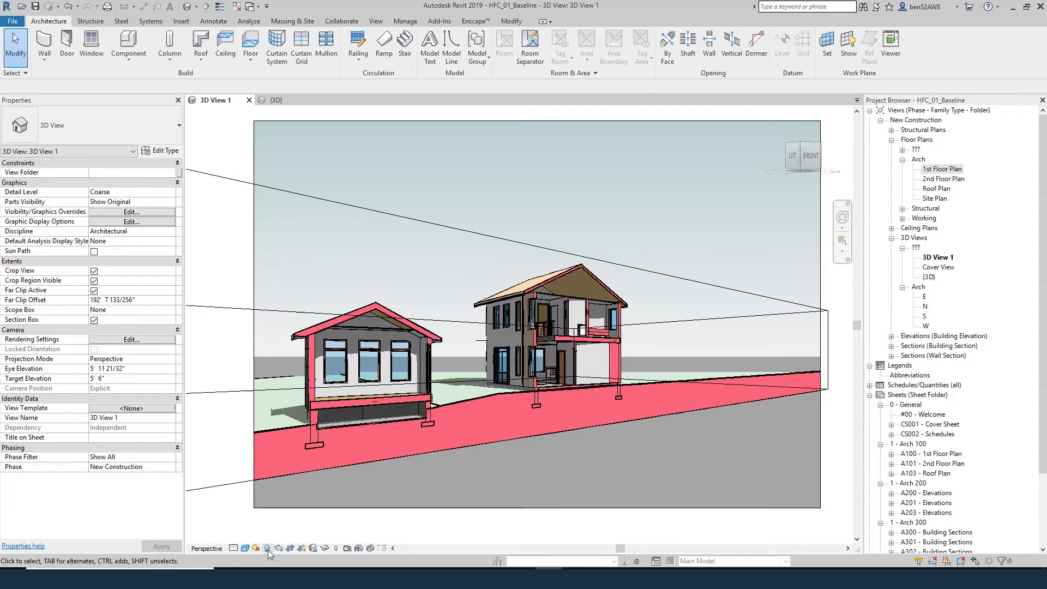
mouse_move(256, 548)
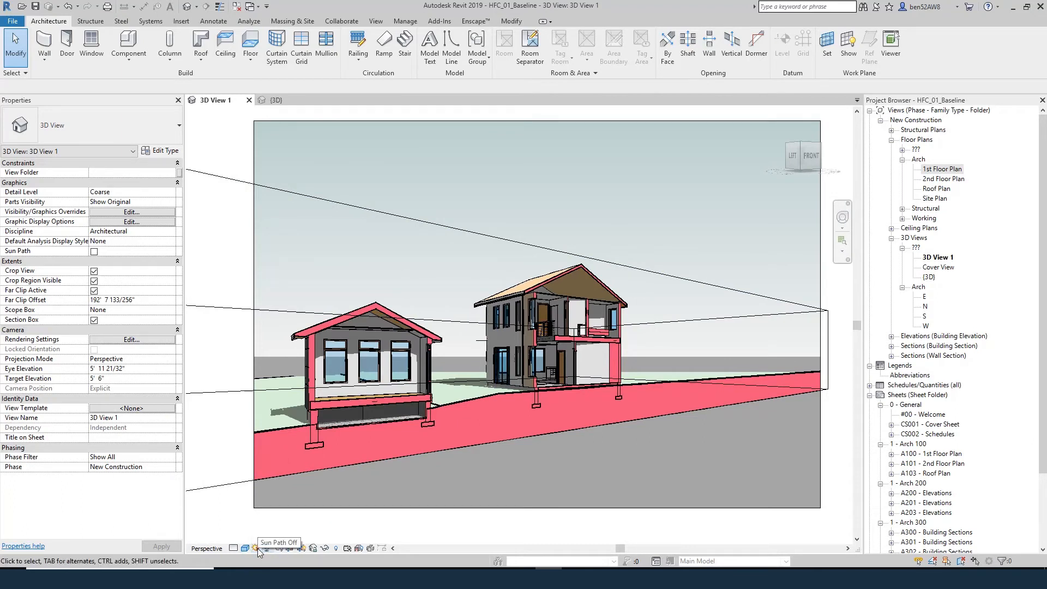
- Apply the 'Sunlight from Top Left' sun settings preset to 3D View 1
left_click(247, 548)
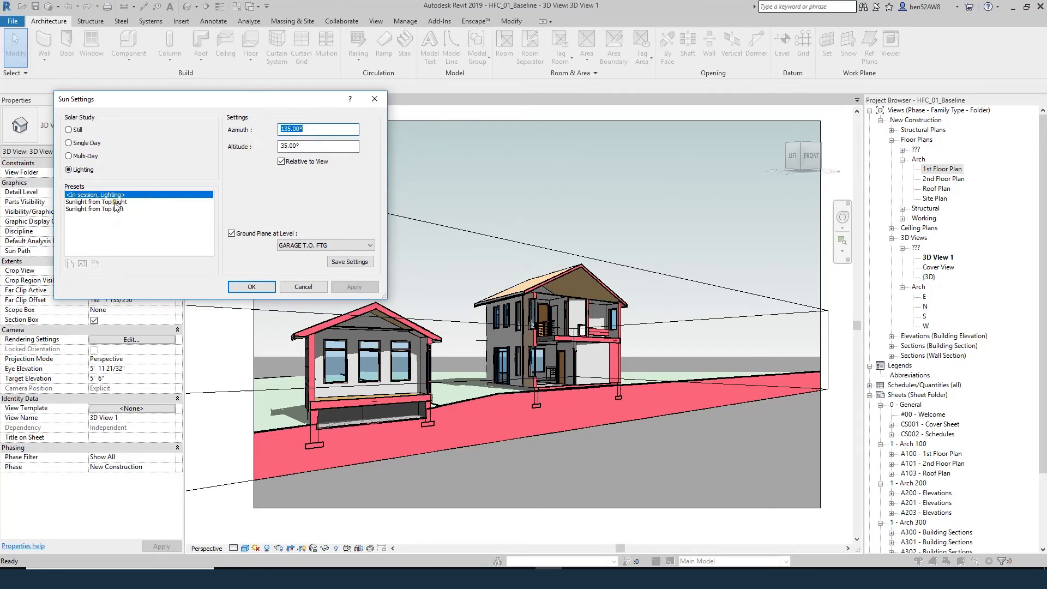
left_click(95, 209)
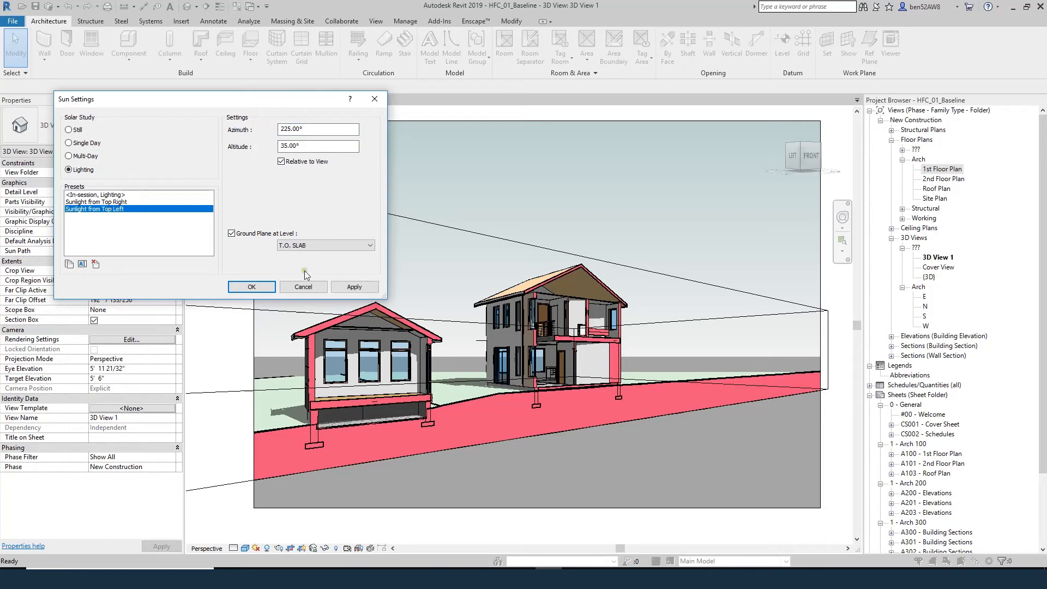
left_click(355, 286)
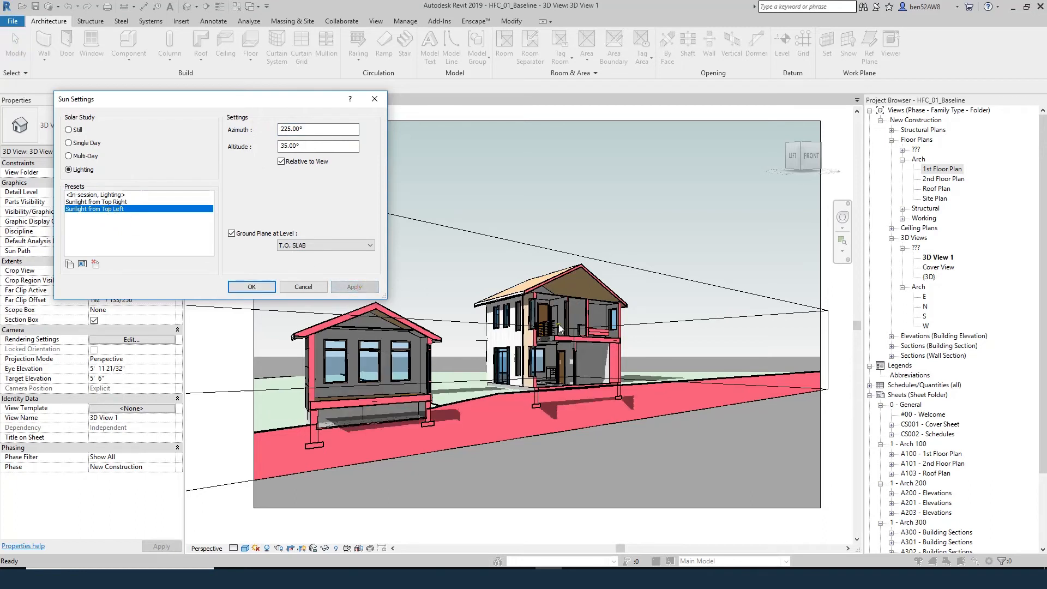
left_click(97, 201)
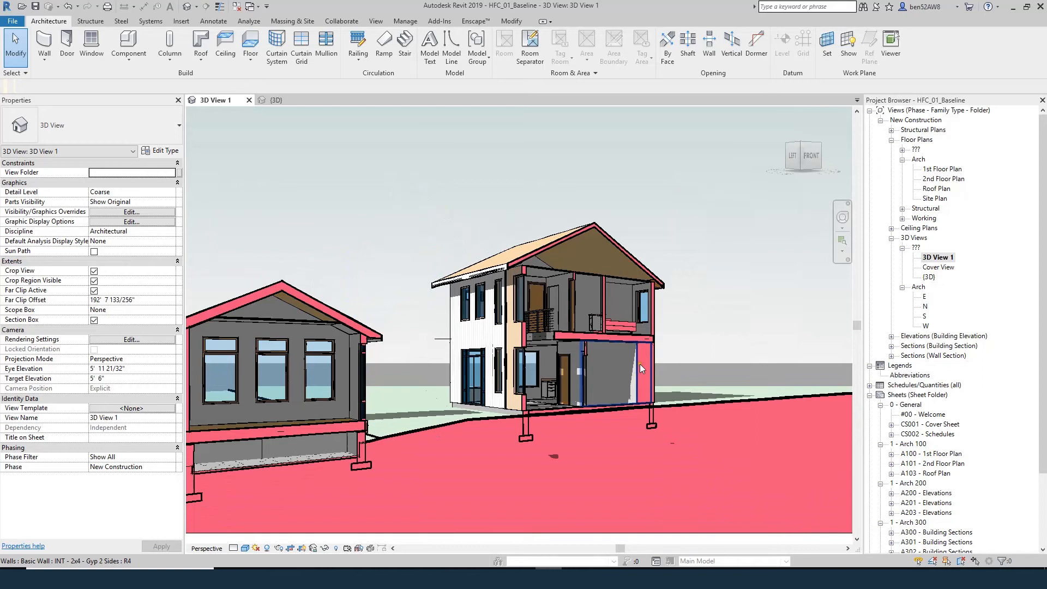
mouse_move(642, 368)
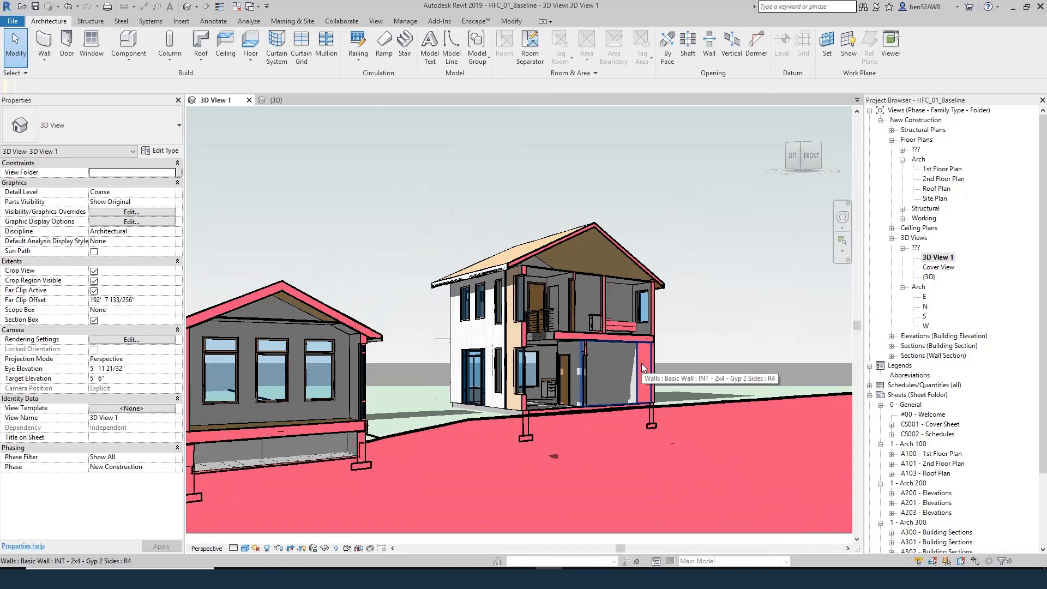
mouse_move(697, 342)
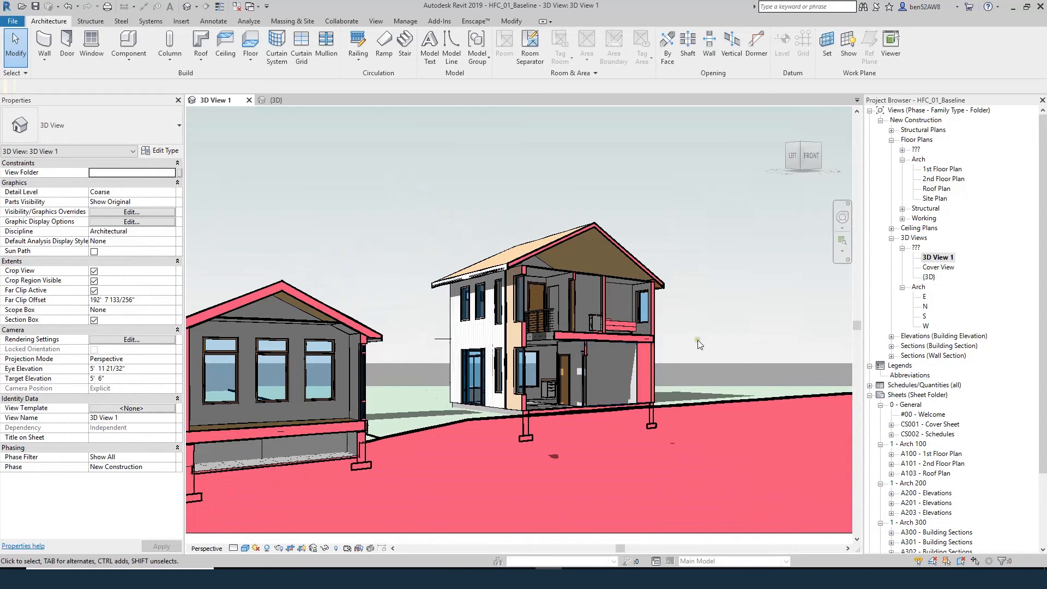
mouse_move(713, 341)
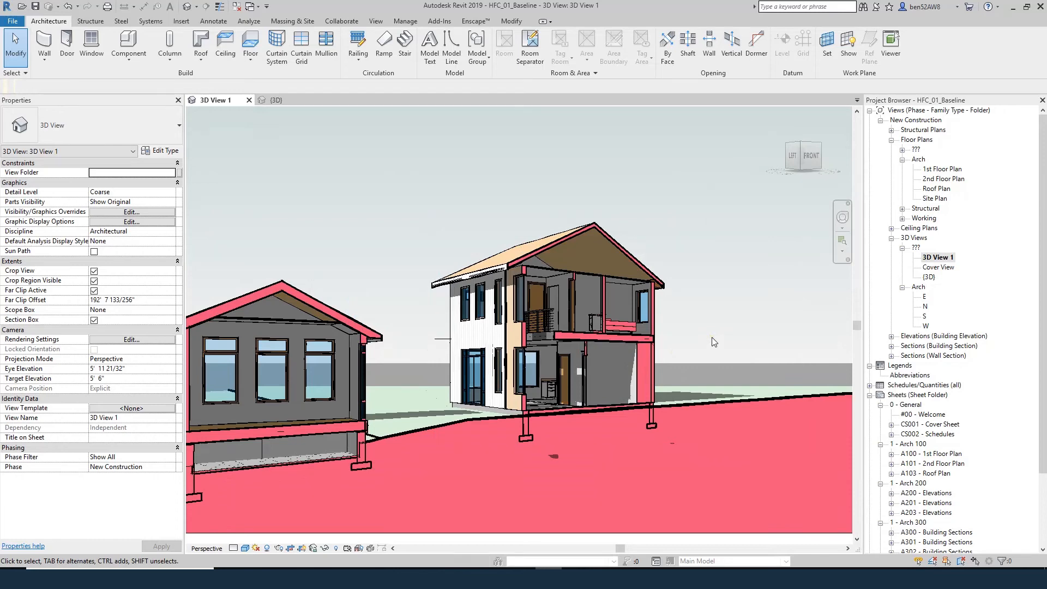
mouse_move(688, 284)
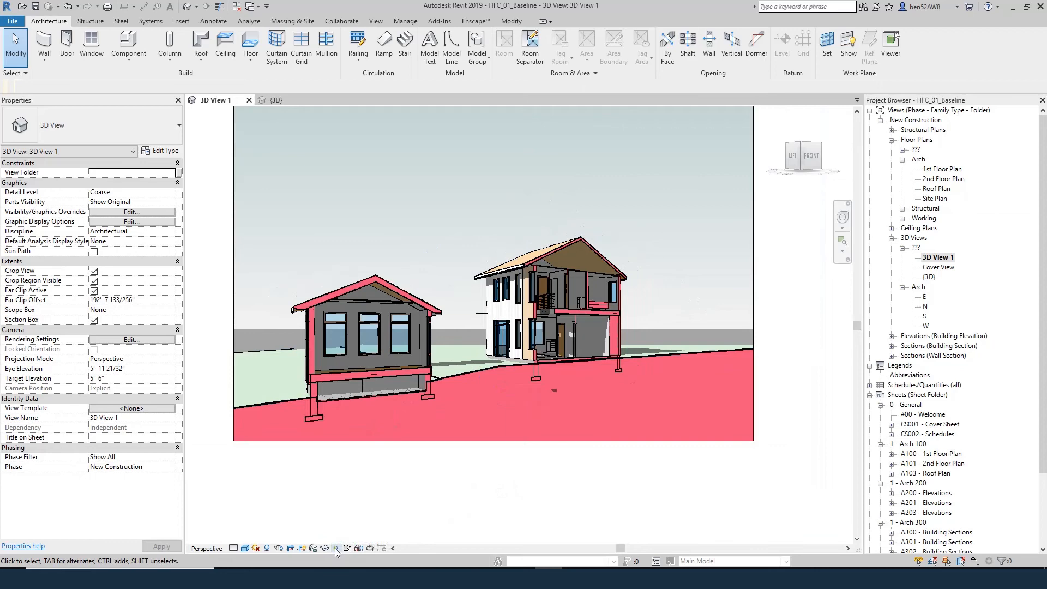
- Reveal hidden elements to reach and adjust the section box around both houses
left_click(336, 548)
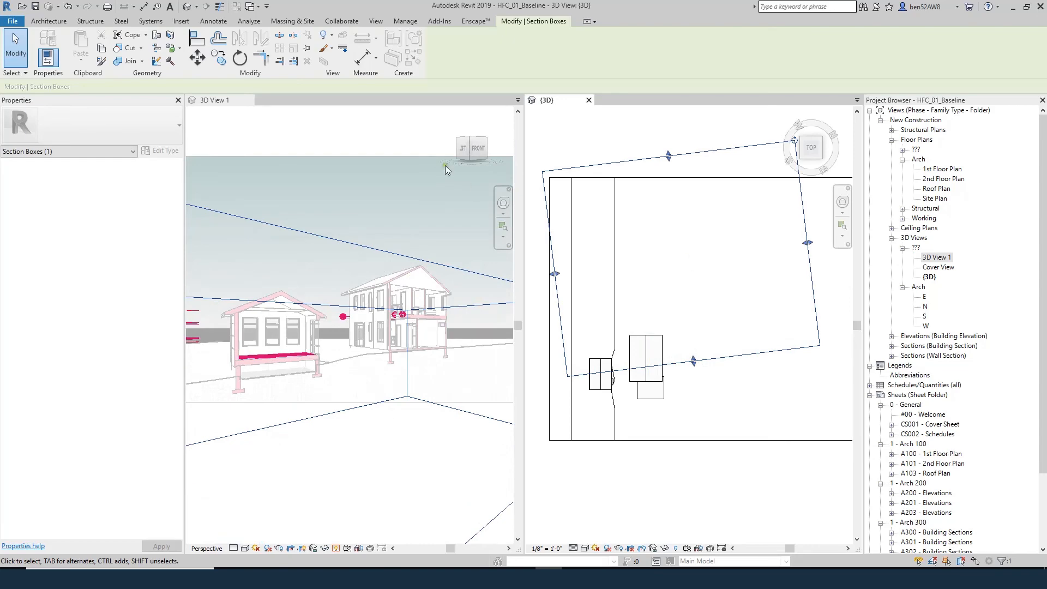
left_click(524, 49)
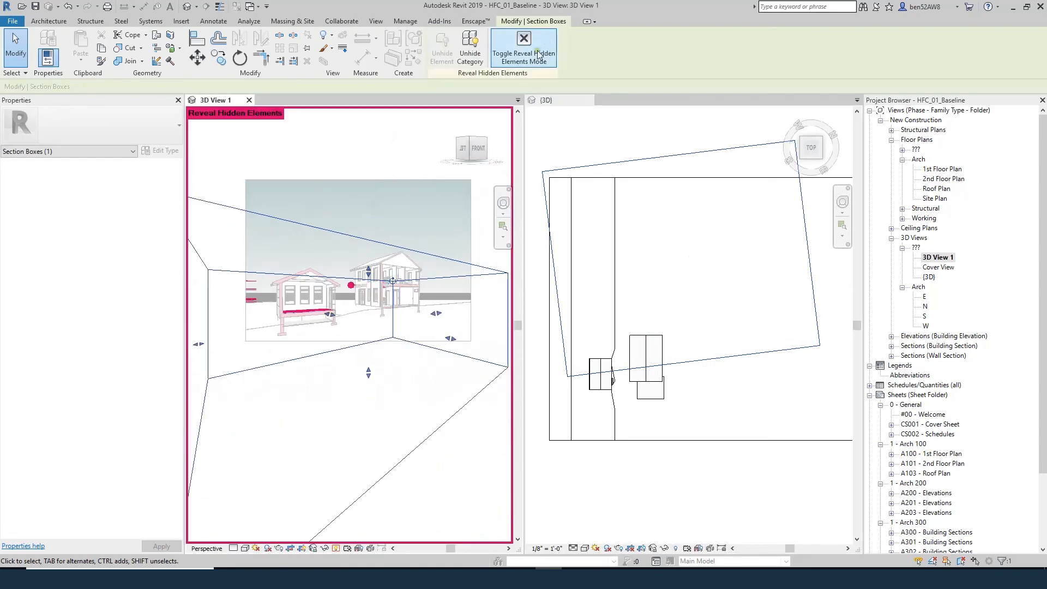
left_click(523, 46)
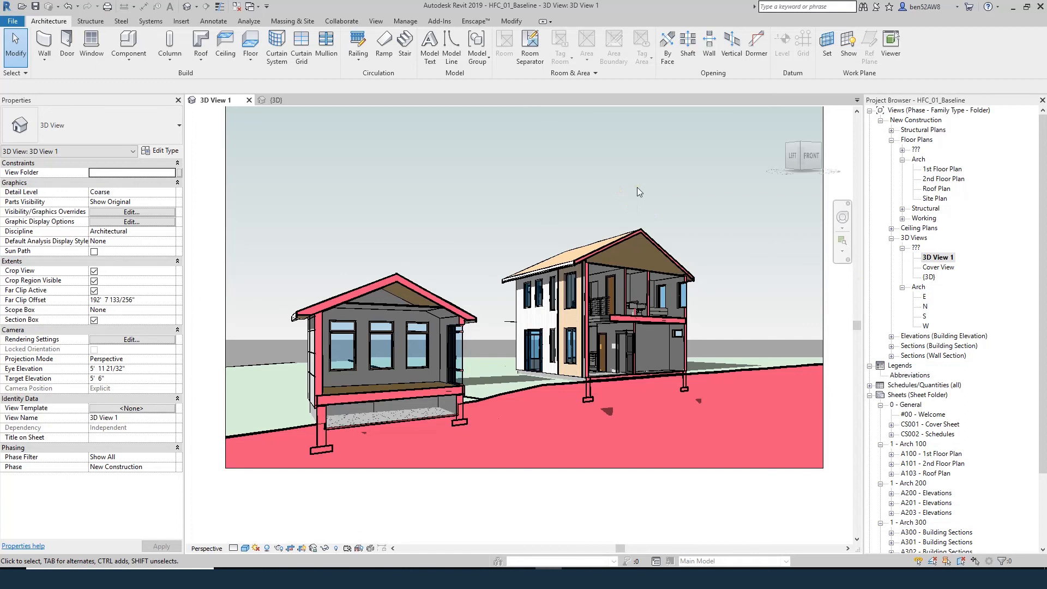
mouse_move(678, 179)
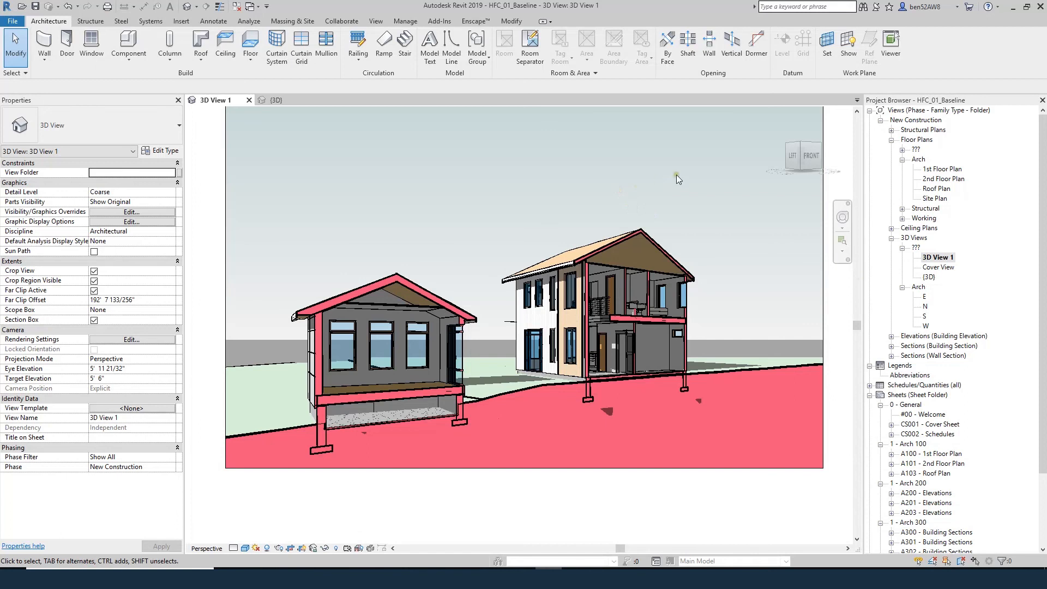
mouse_move(683, 198)
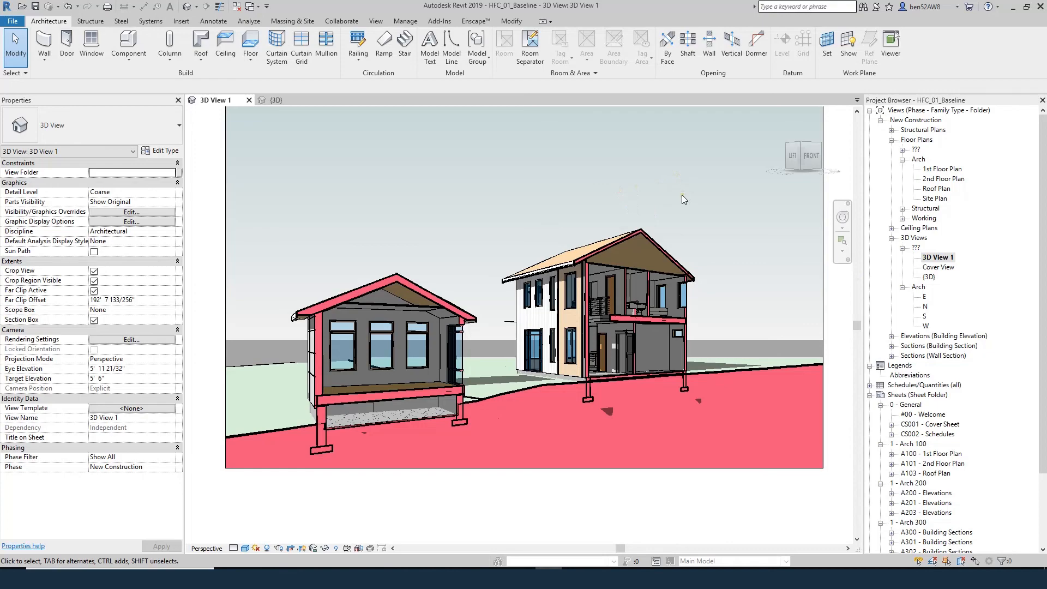